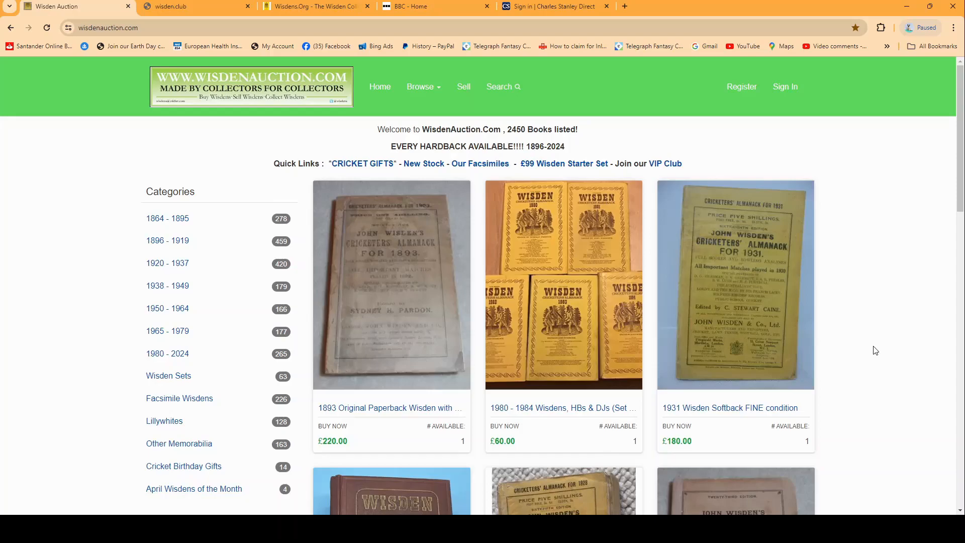
mouse_move(405, 225)
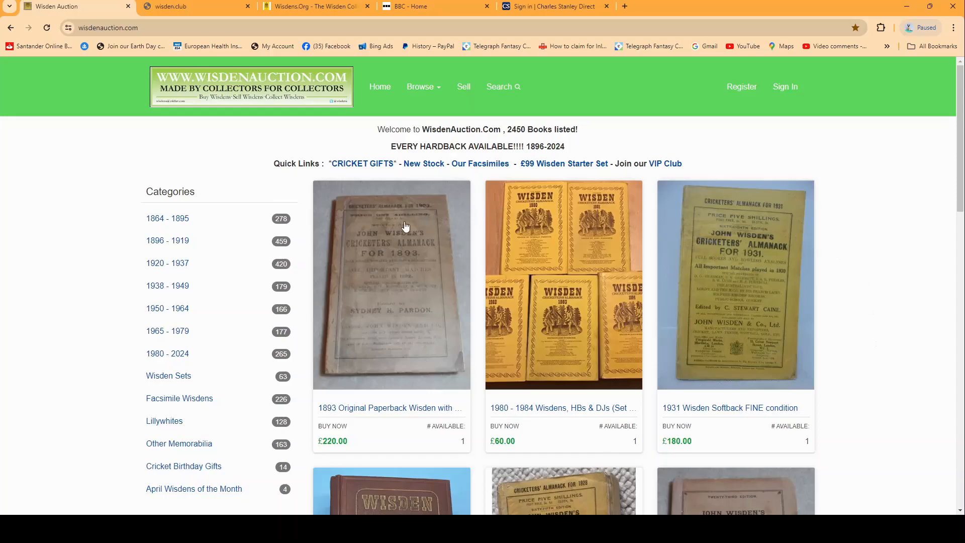
mouse_move(663, 237)
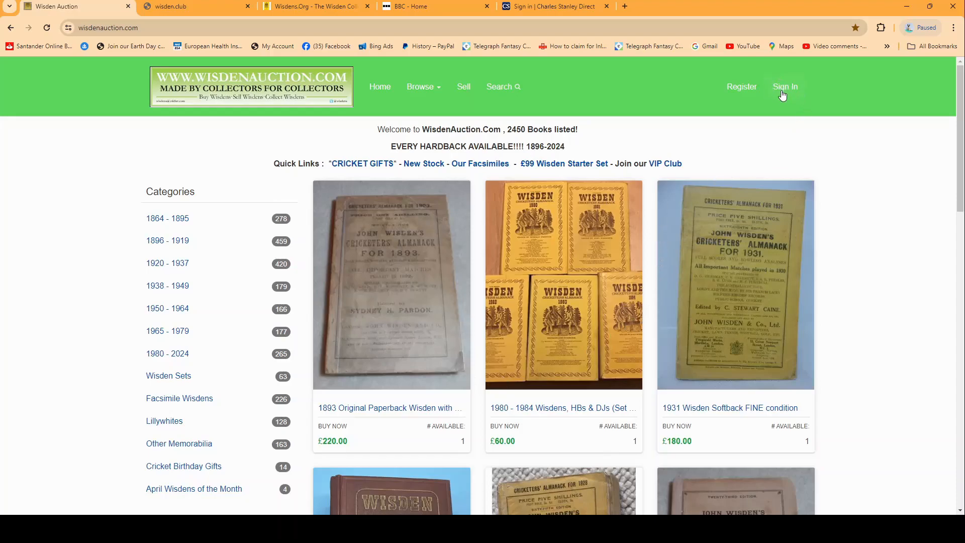
mouse_move(726, 87)
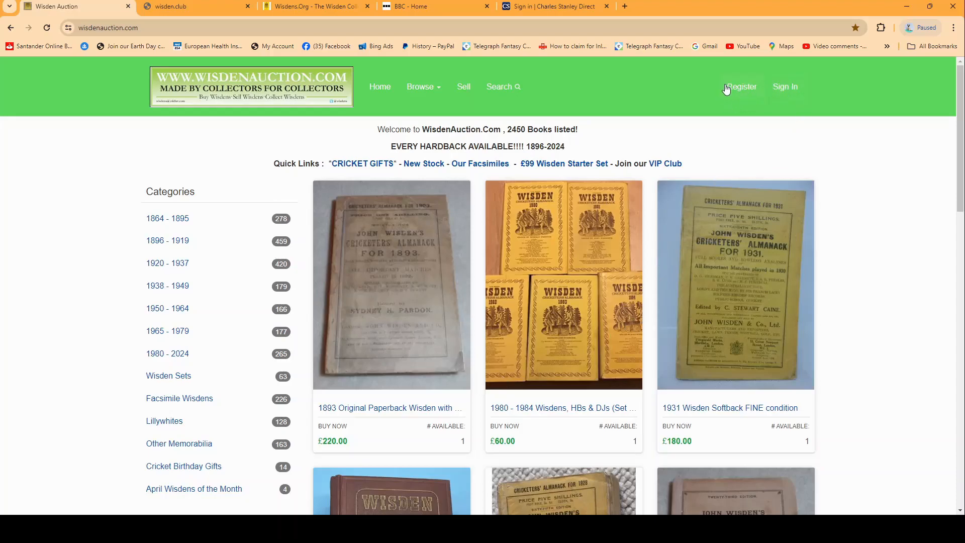
mouse_move(737, 92)
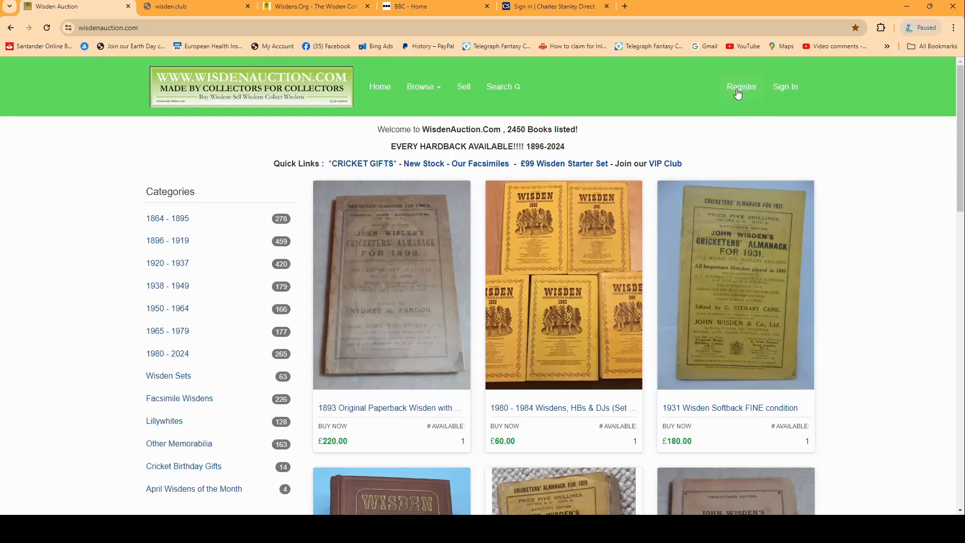
mouse_move(367, 73)
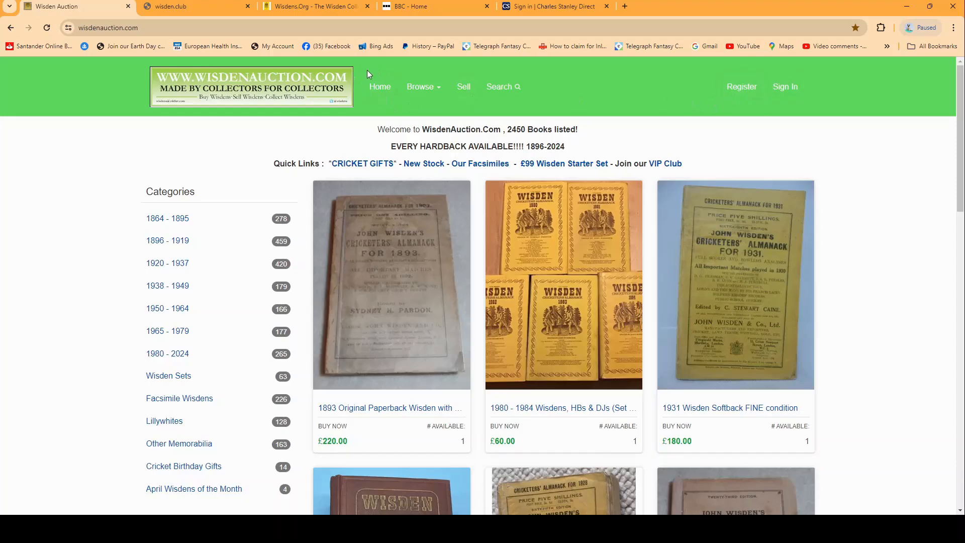
mouse_move(712, 86)
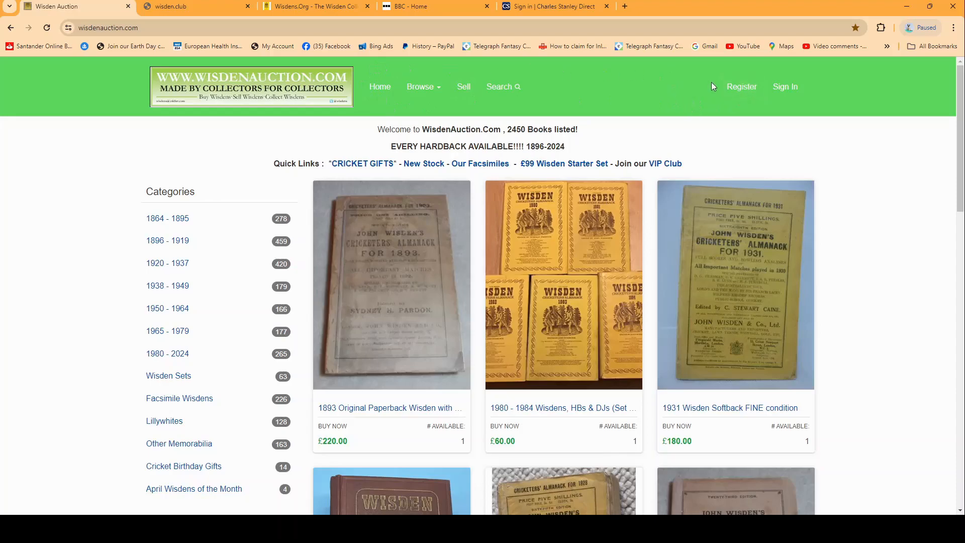
Open the Create an Account form, select the password field, and scroll down to Agreements
left_click(740, 86)
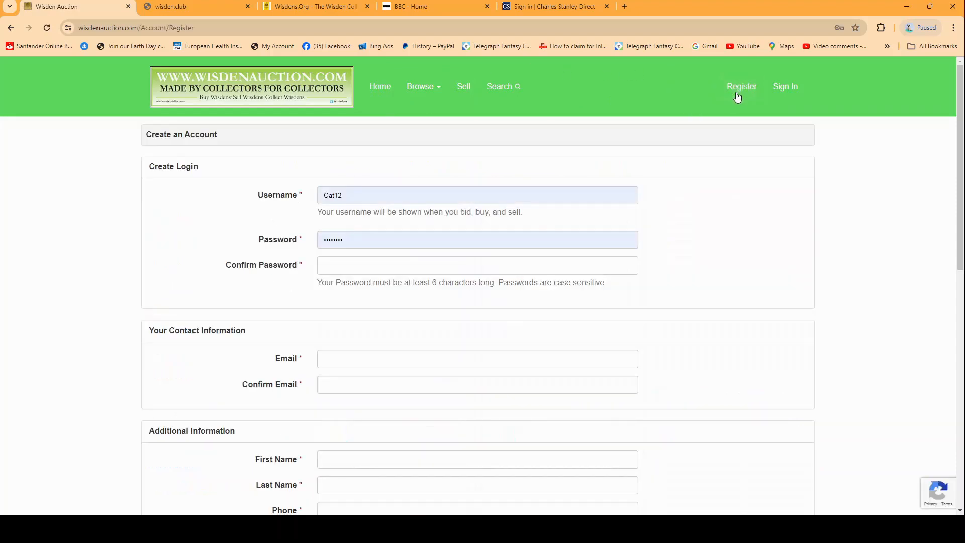
mouse_move(682, 172)
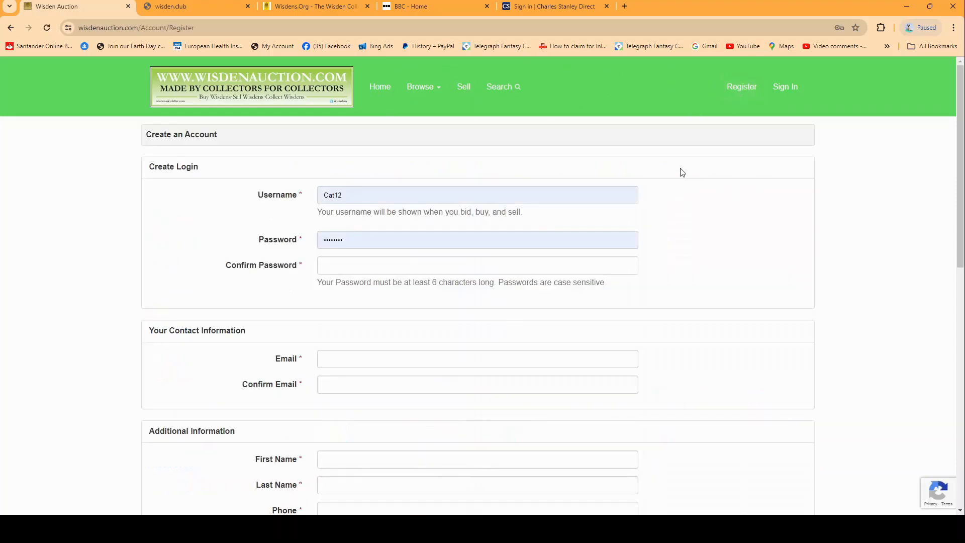
scroll("down", 3)
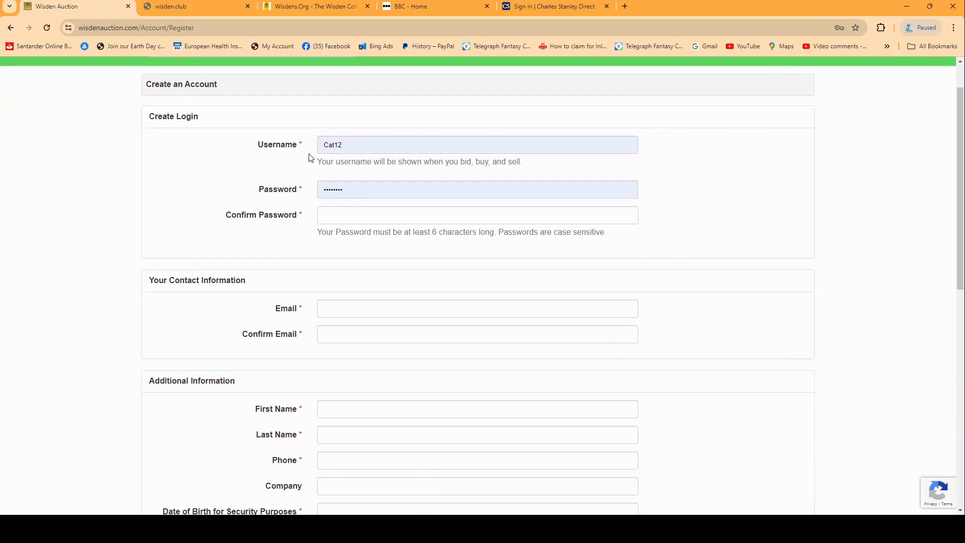
left_click(476, 189)
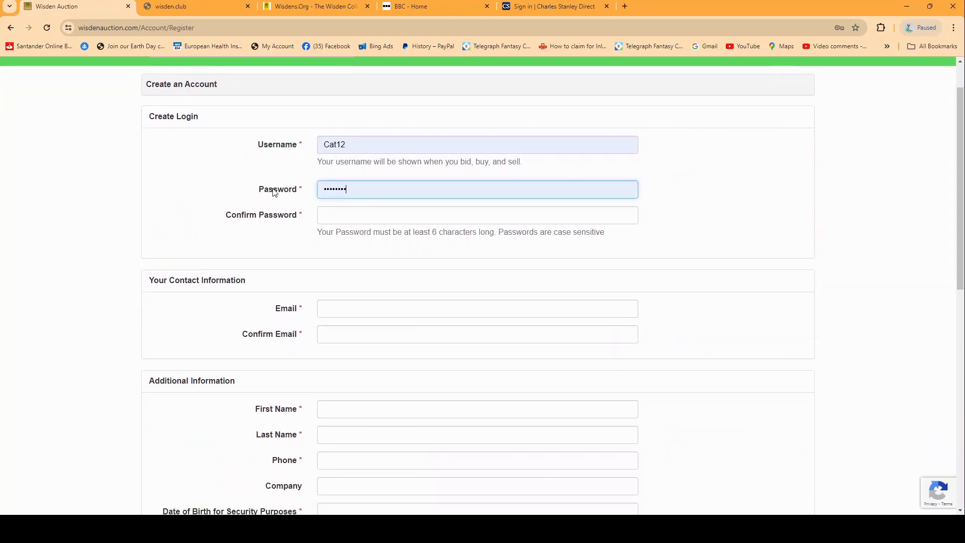
scroll("down", 3)
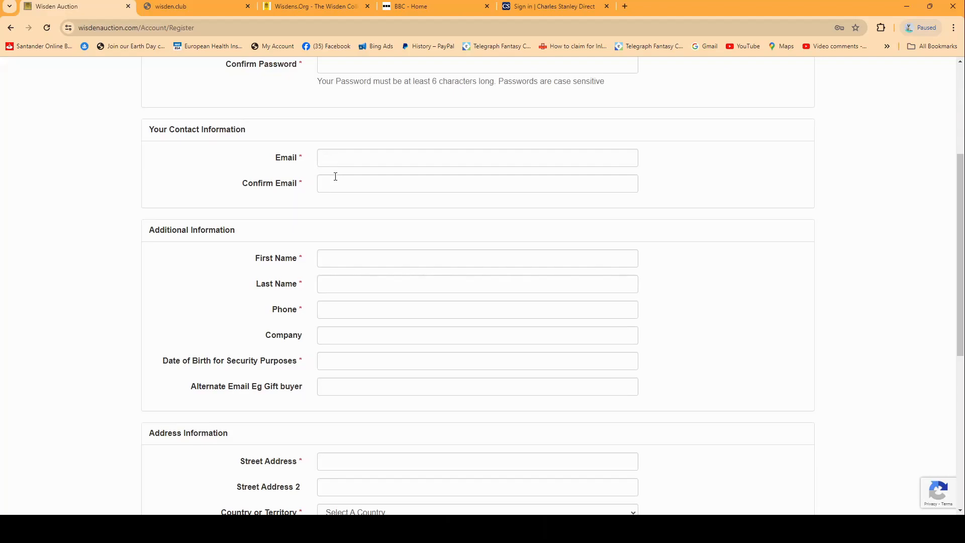
scroll("down", 3)
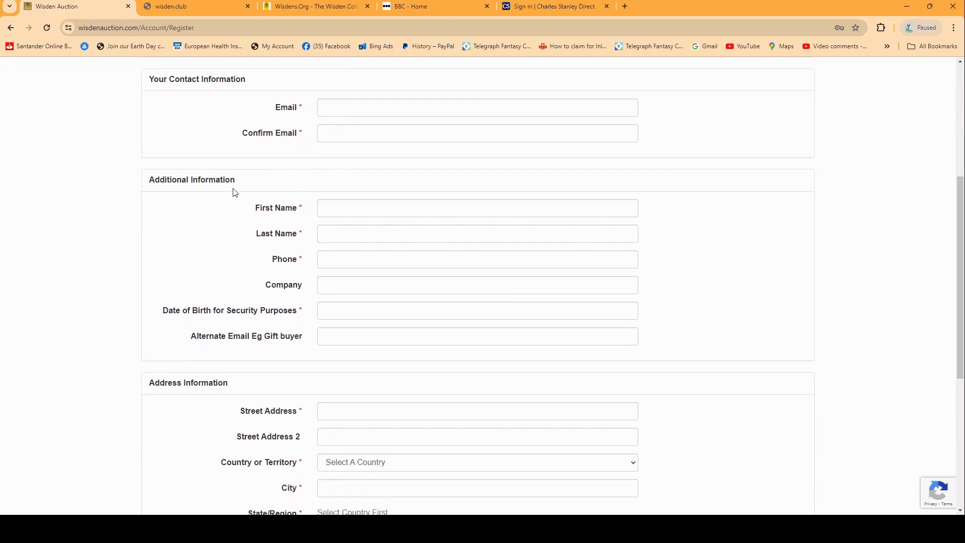
scroll("down", 3)
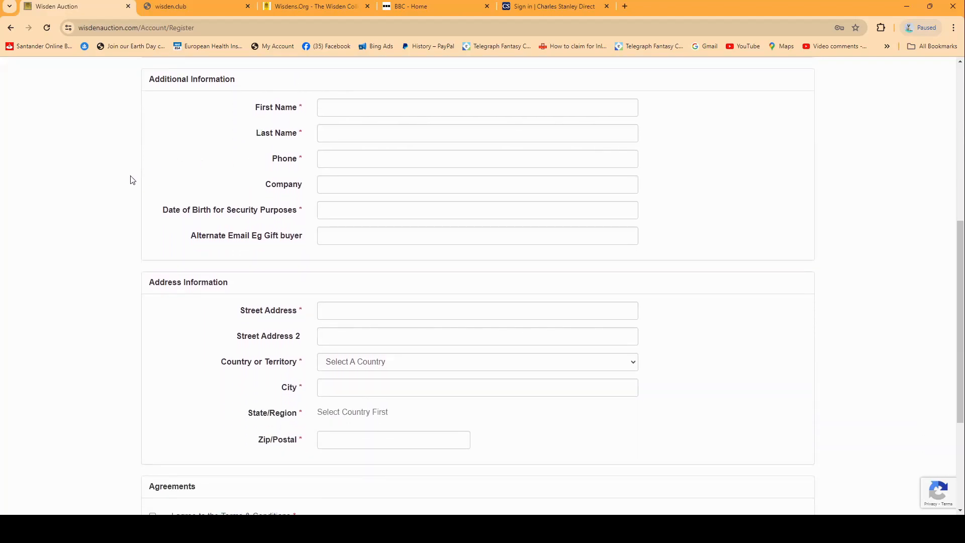
scroll("down", 3)
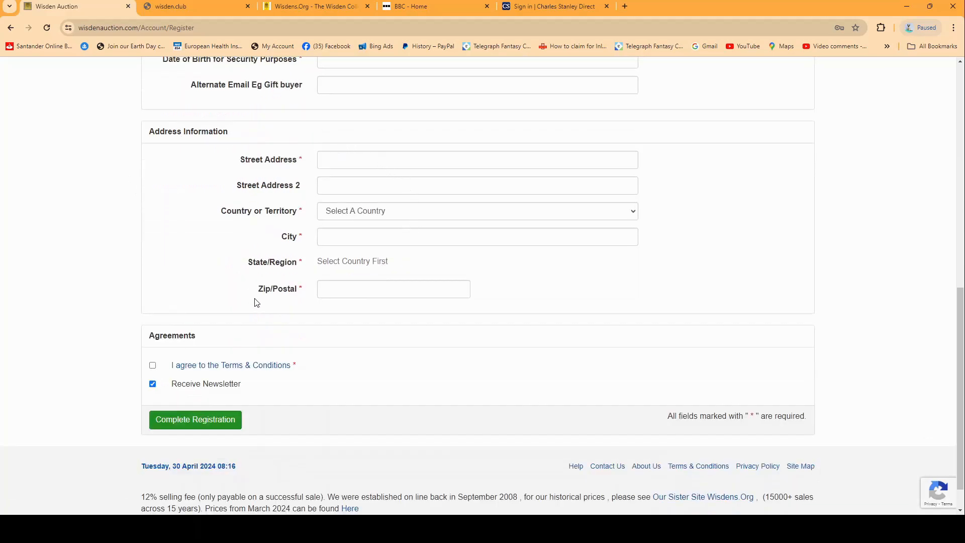
mouse_move(345, 255)
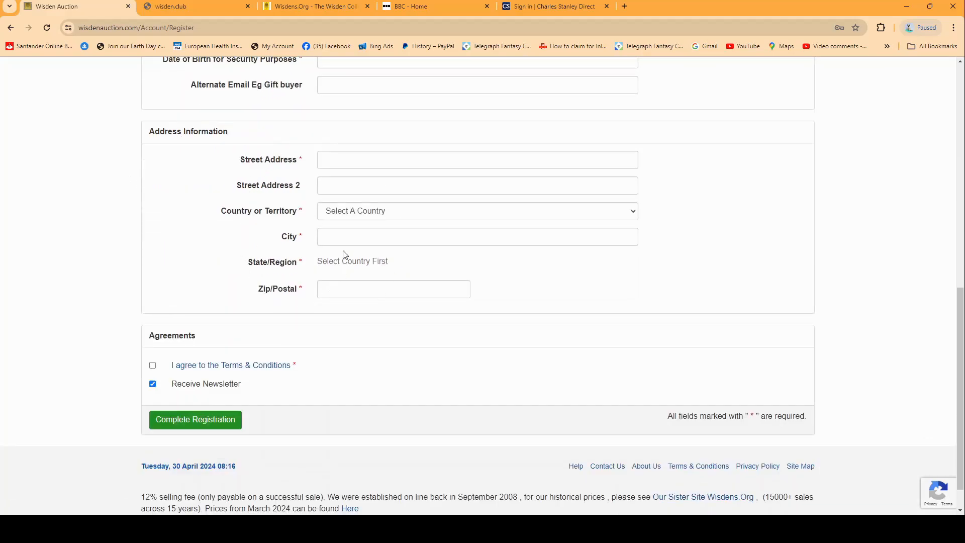
scroll("down", 3)
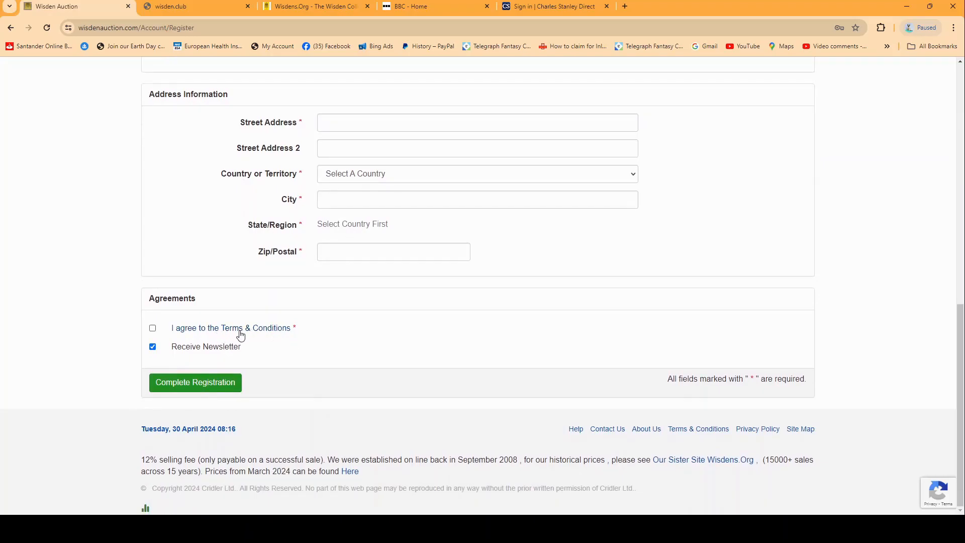
left_click(246, 327)
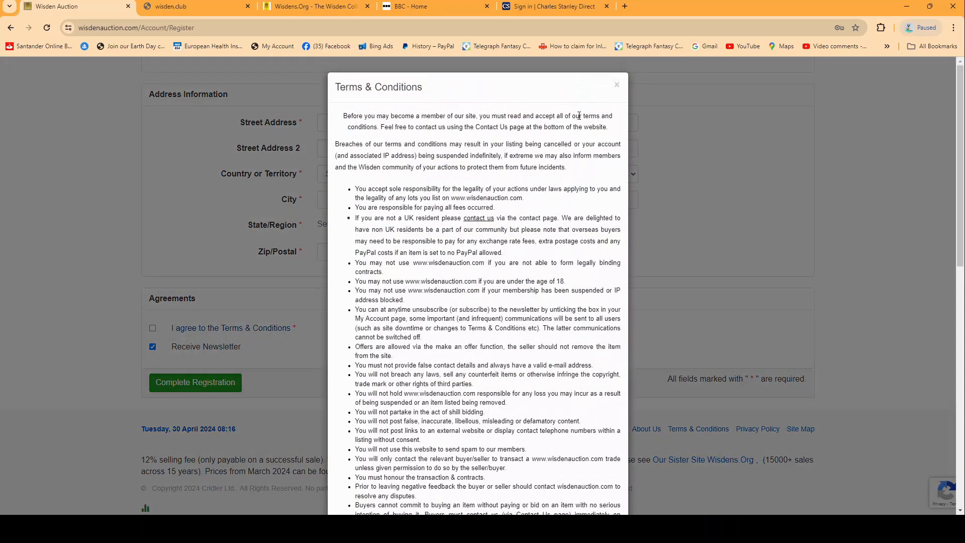
left_click(615, 85)
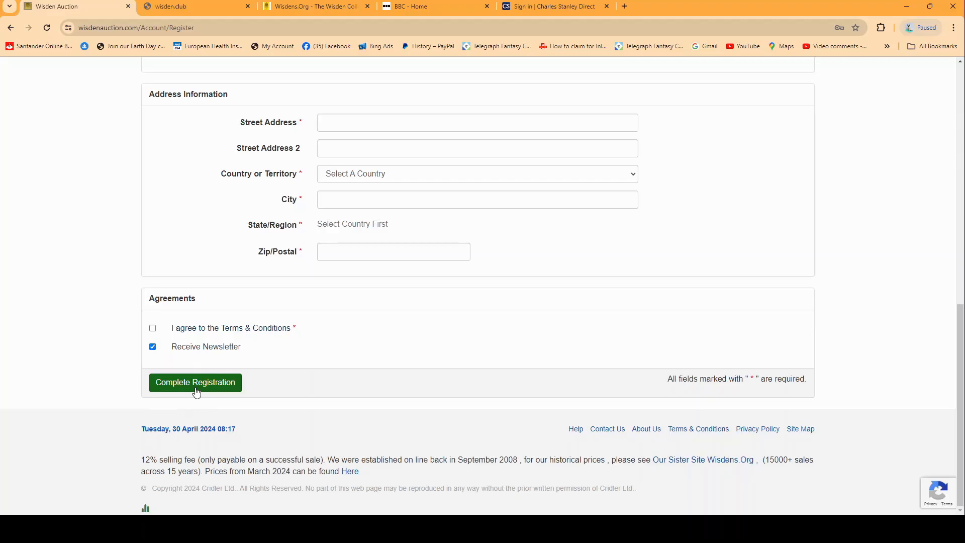
mouse_move(360, 363)
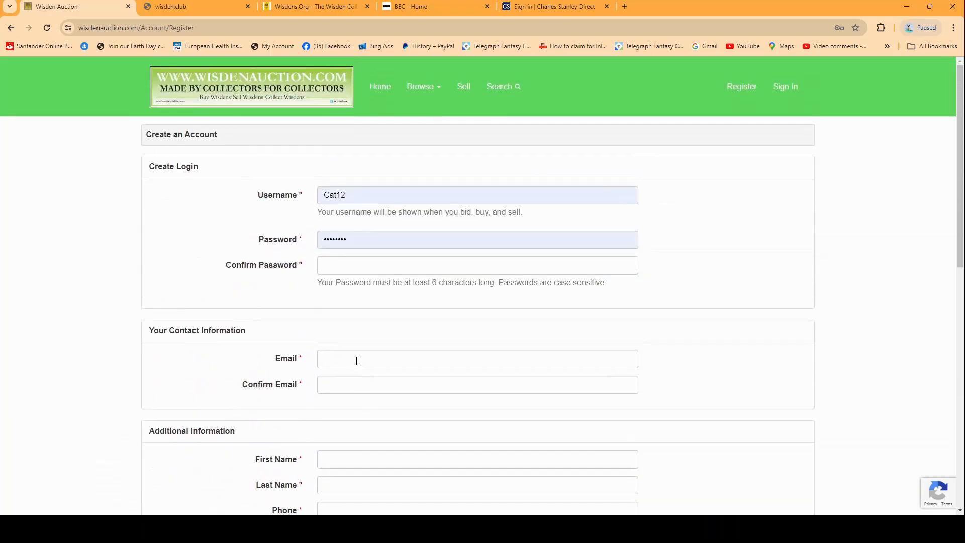
Scroll down through the registration form's remaining blank sections
scroll("down", 3)
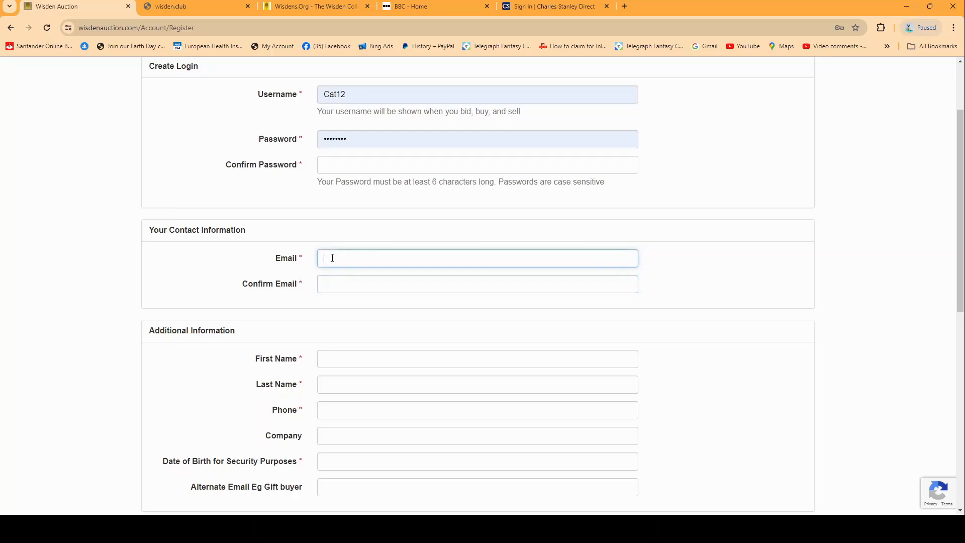
scroll("down", 3)
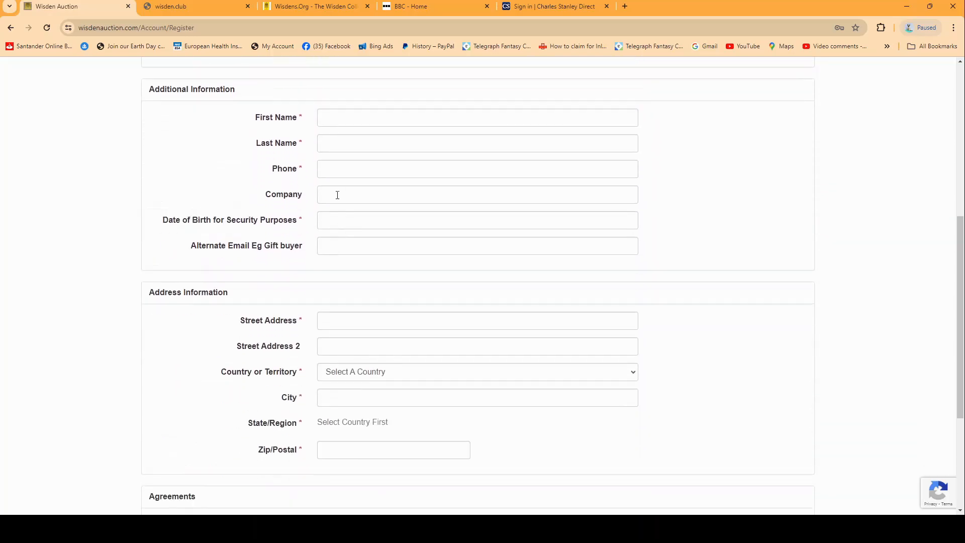
scroll("down", 3)
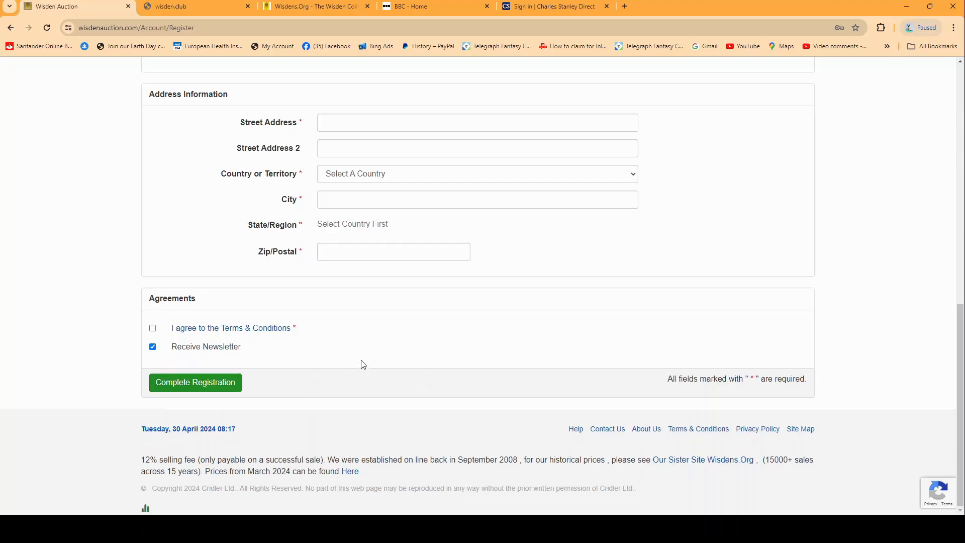
mouse_move(405, 323)
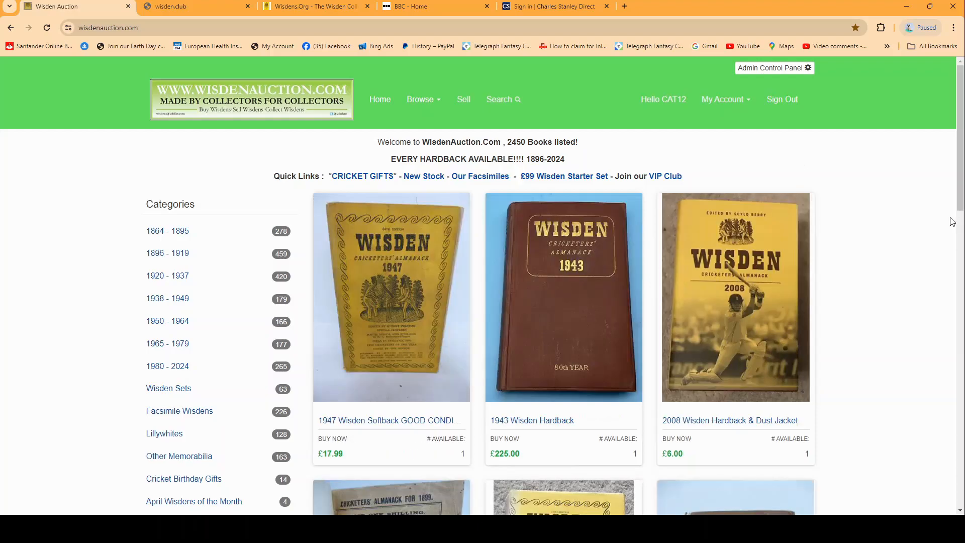
left_click(503, 99)
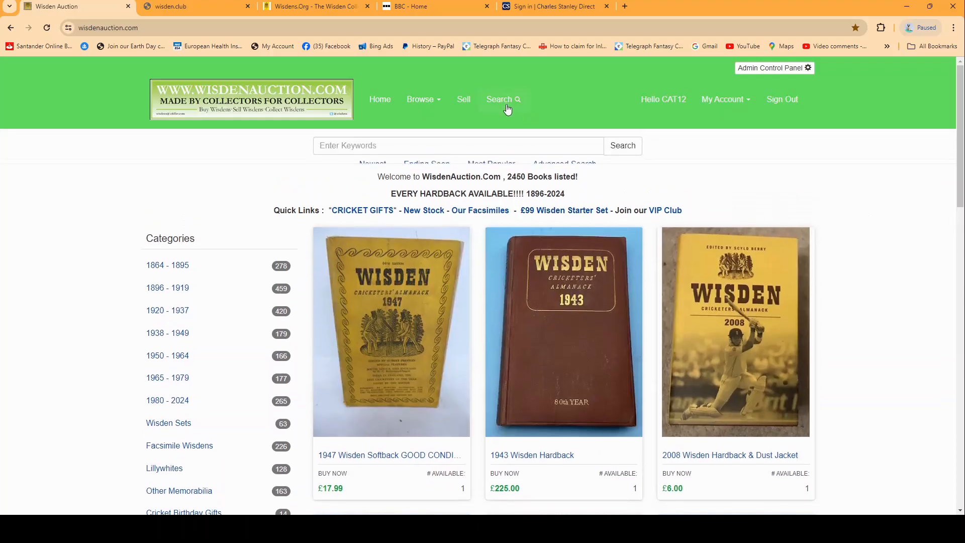
type("186")
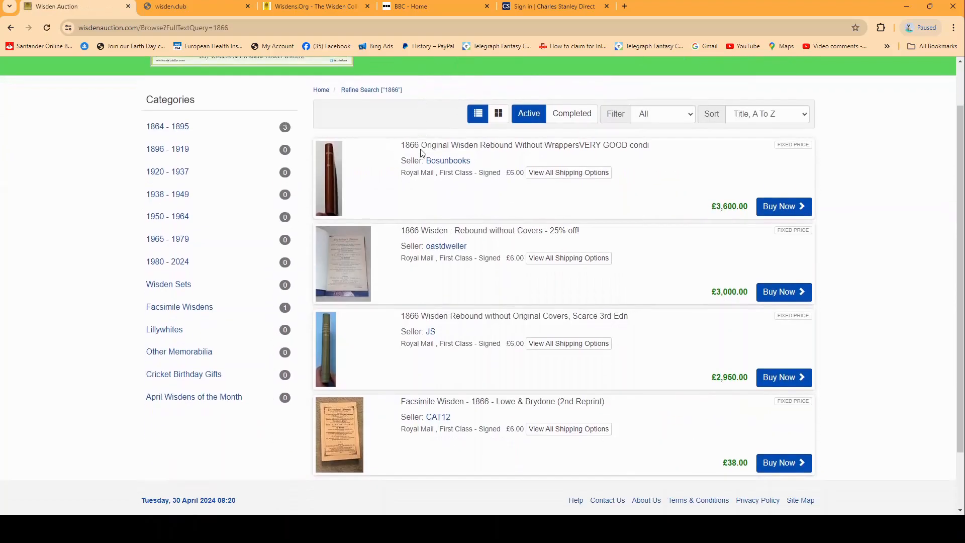
scroll("down", 3)
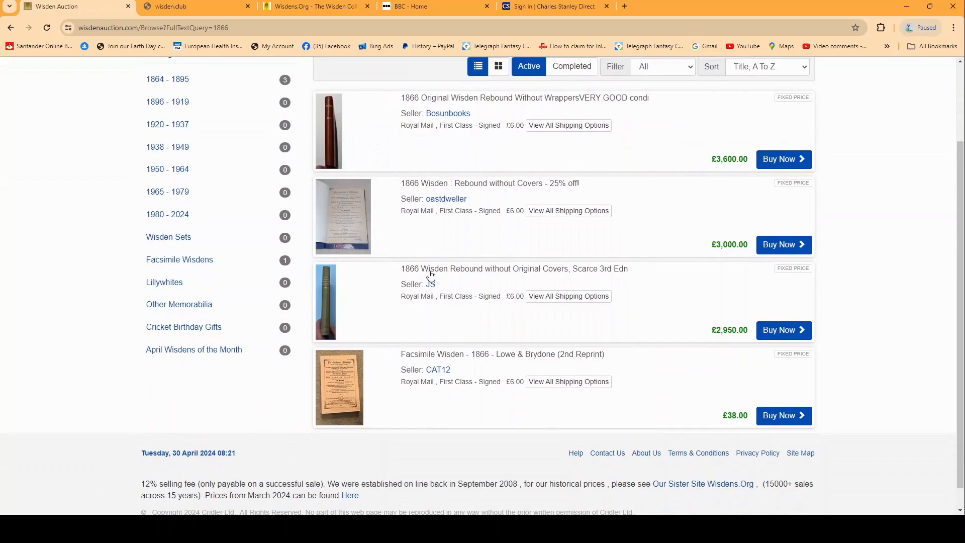
left_click(514, 269)
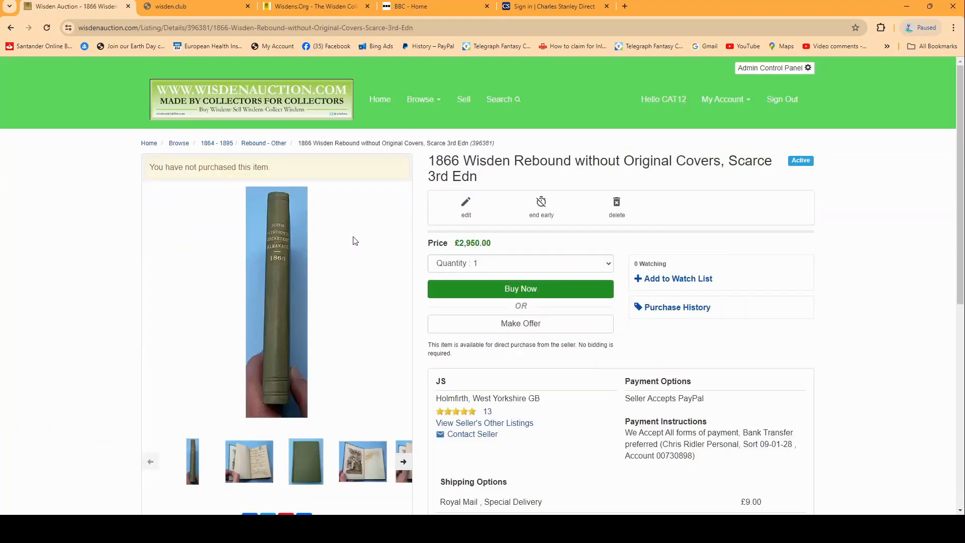
scroll("down", 3)
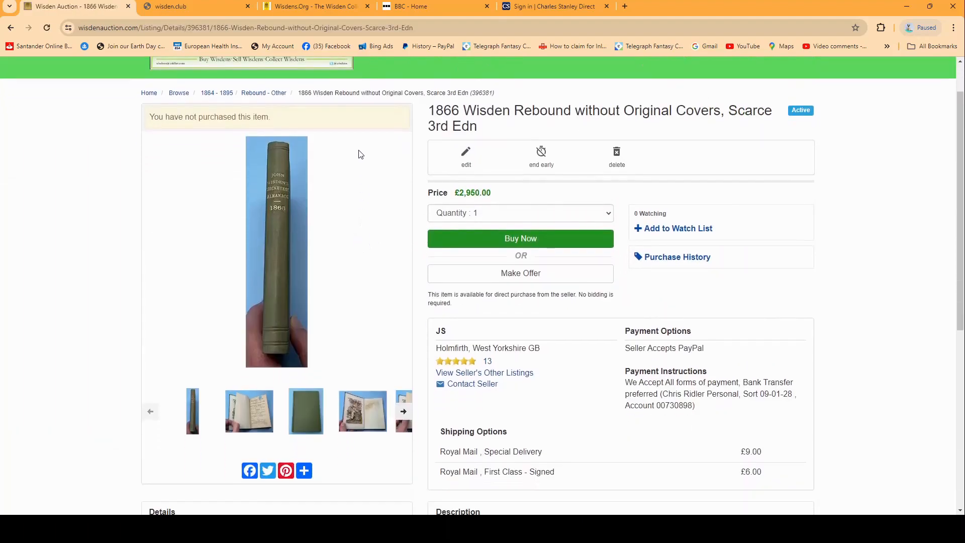
mouse_move(298, 164)
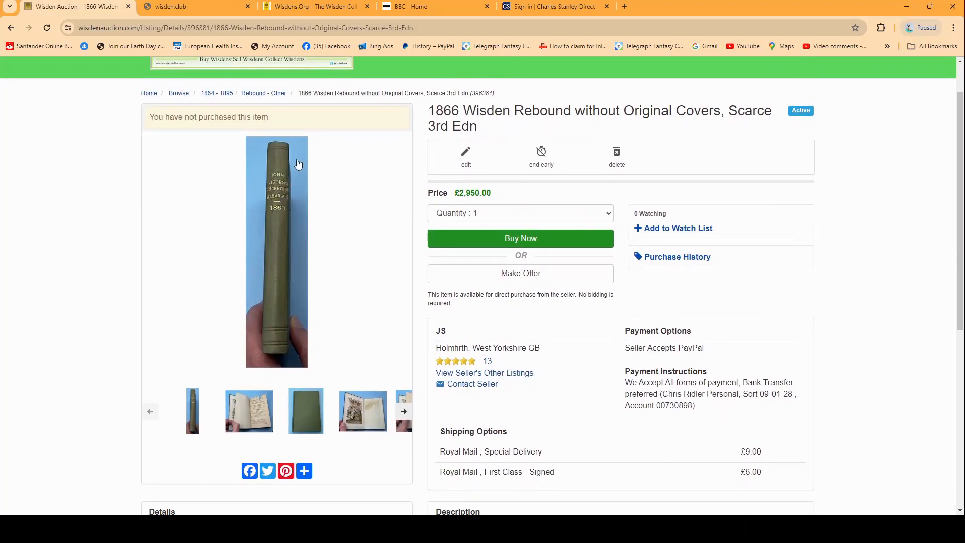
mouse_move(499, 241)
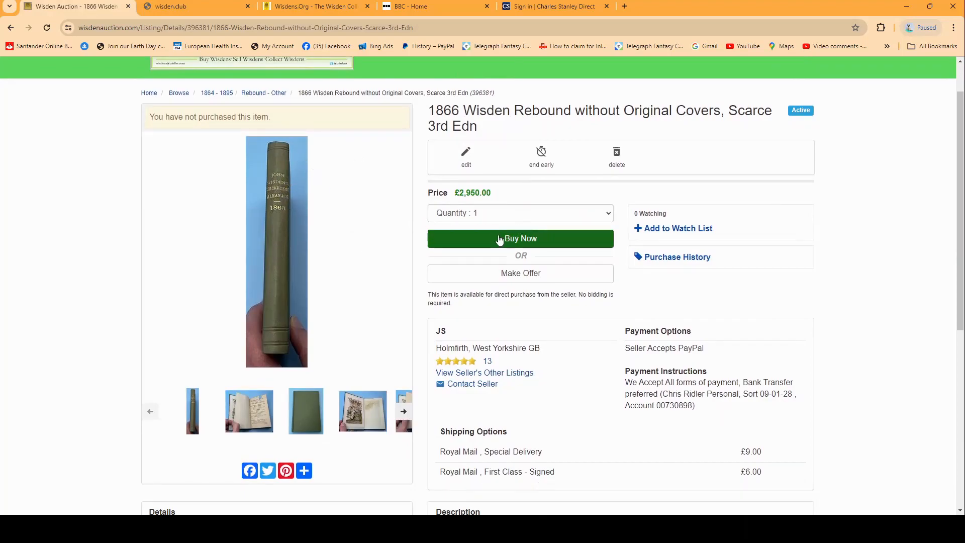
double_click(473, 193)
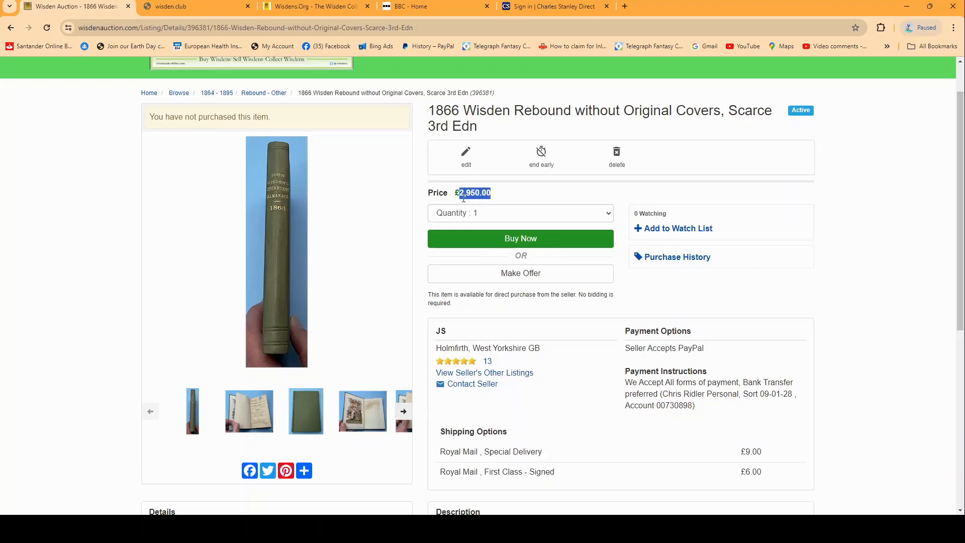
left_click(519, 238)
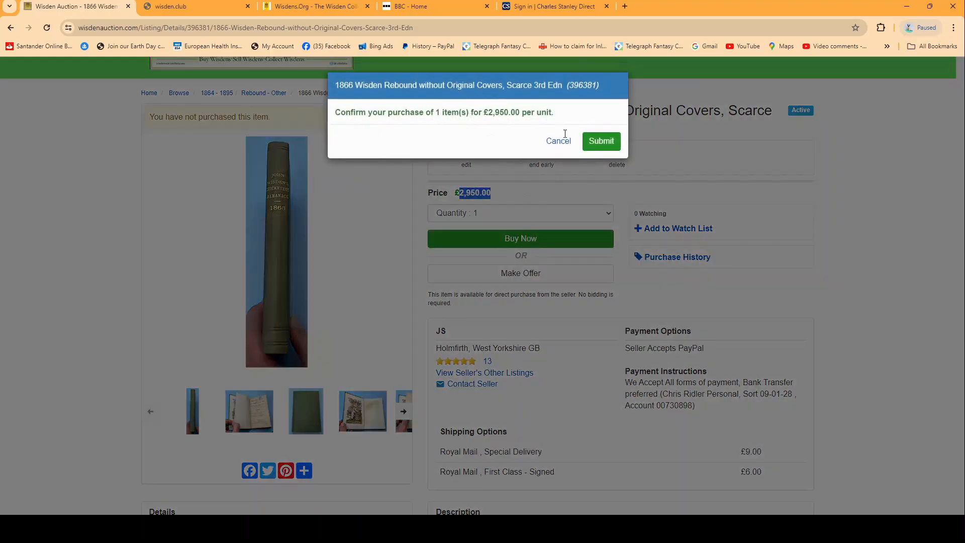
left_click(557, 141)
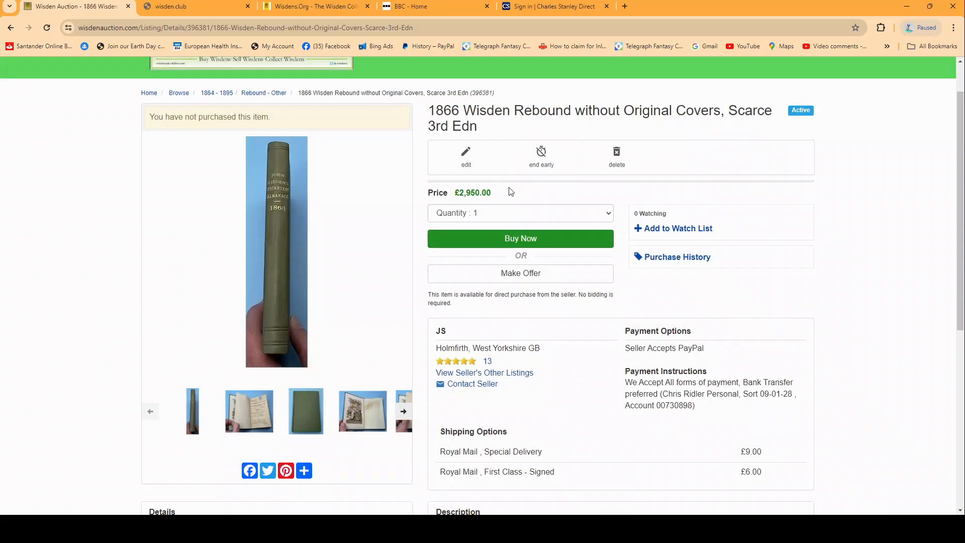
mouse_move(520, 273)
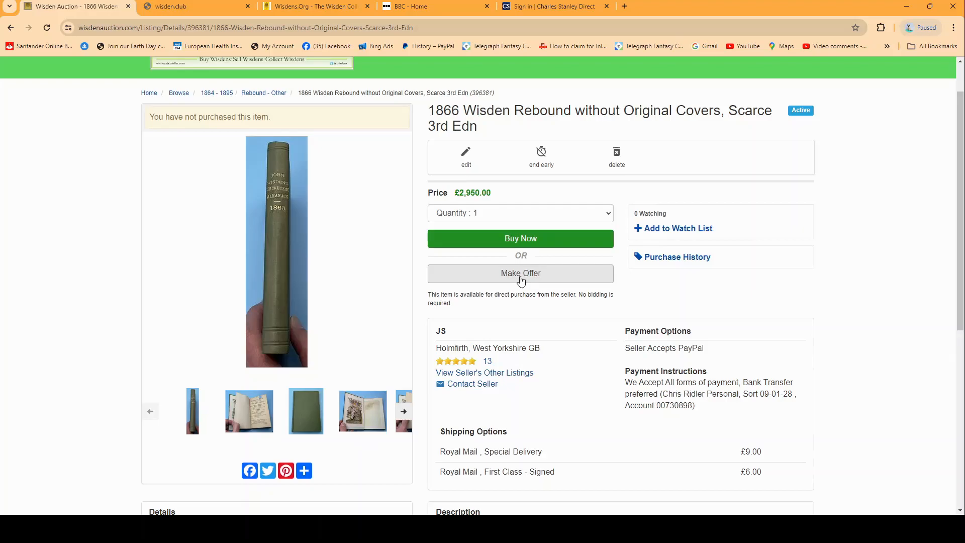
Enter a 2900 offer with message 'Please consider my offer.' and open its review
left_click(520, 274)
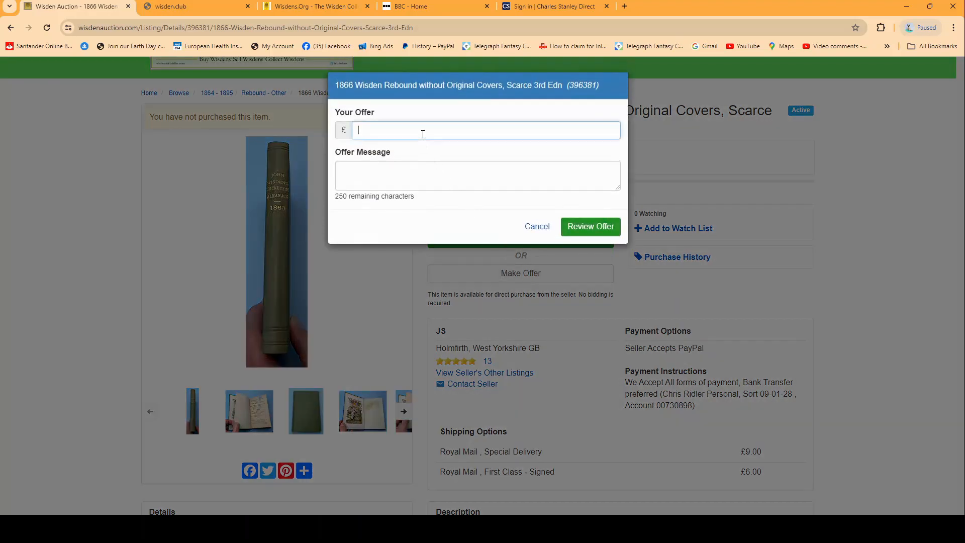
type("2900")
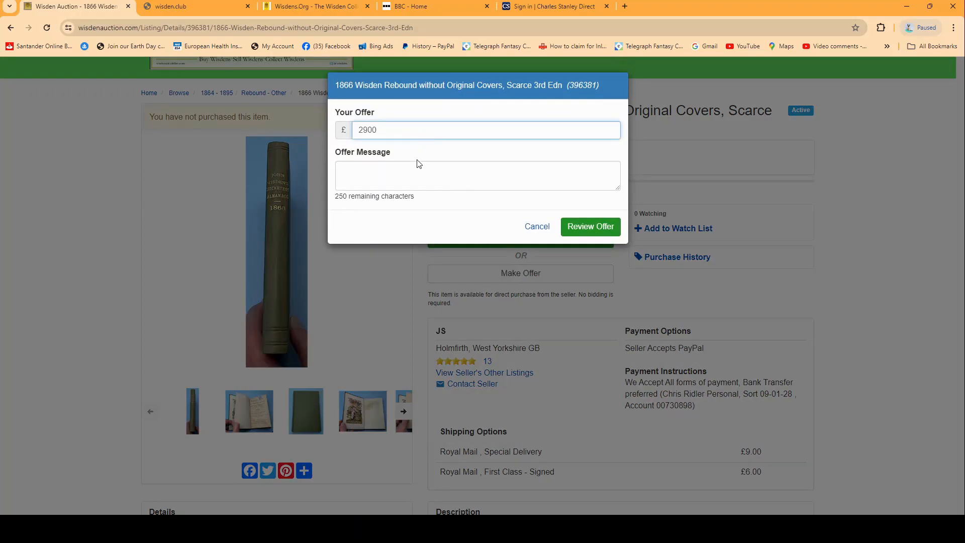
type("Please consider my")
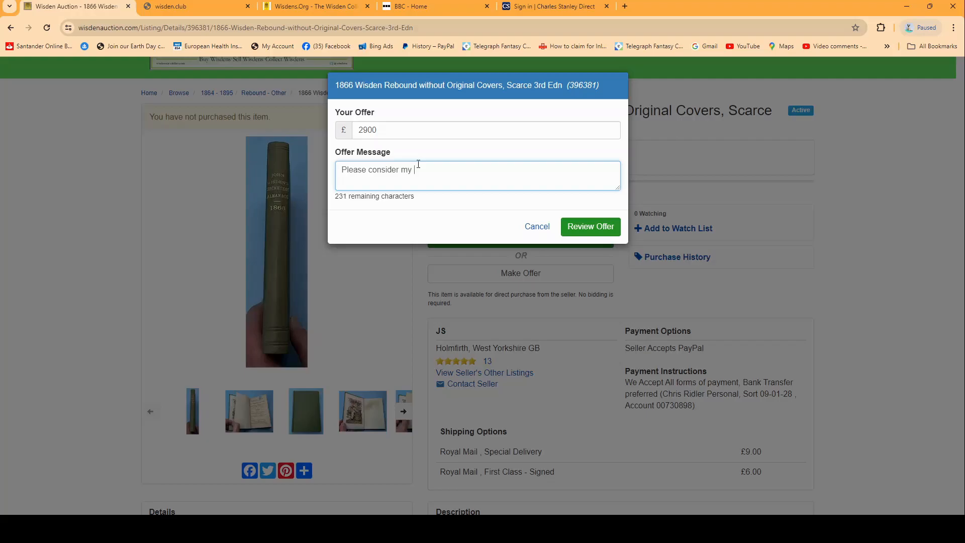
type("offer.")
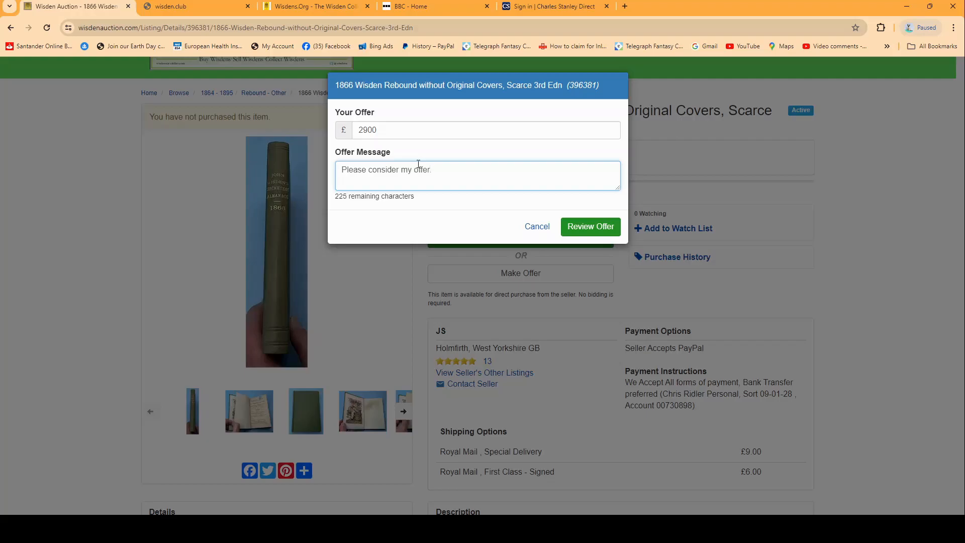
left_click(589, 226)
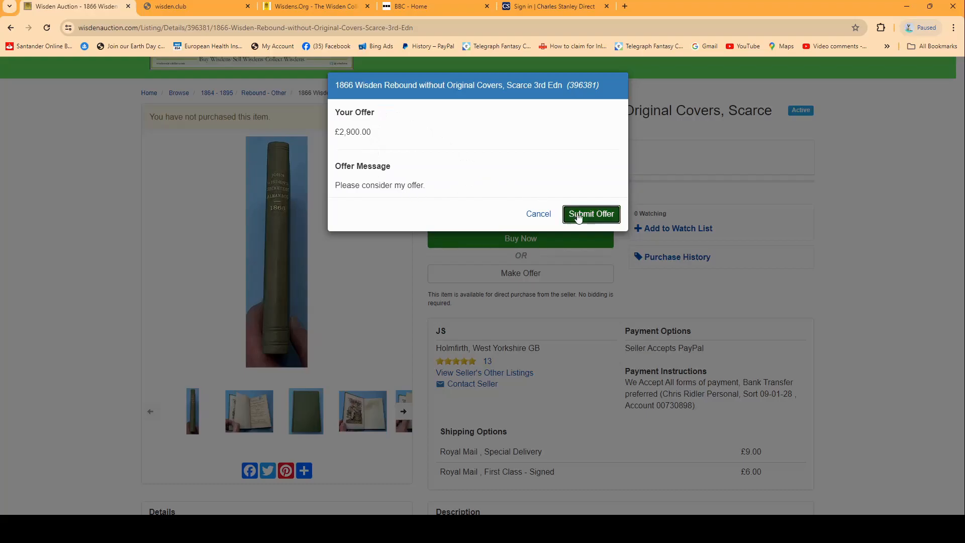
Submit the £2,900 offer on the 1866 Wisden from the review popup
left_click(589, 213)
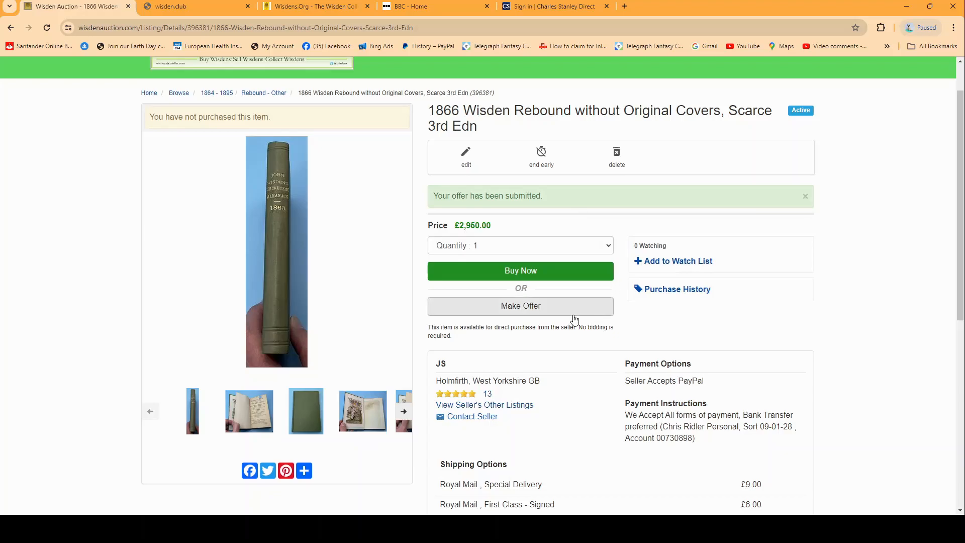
mouse_move(646, 309)
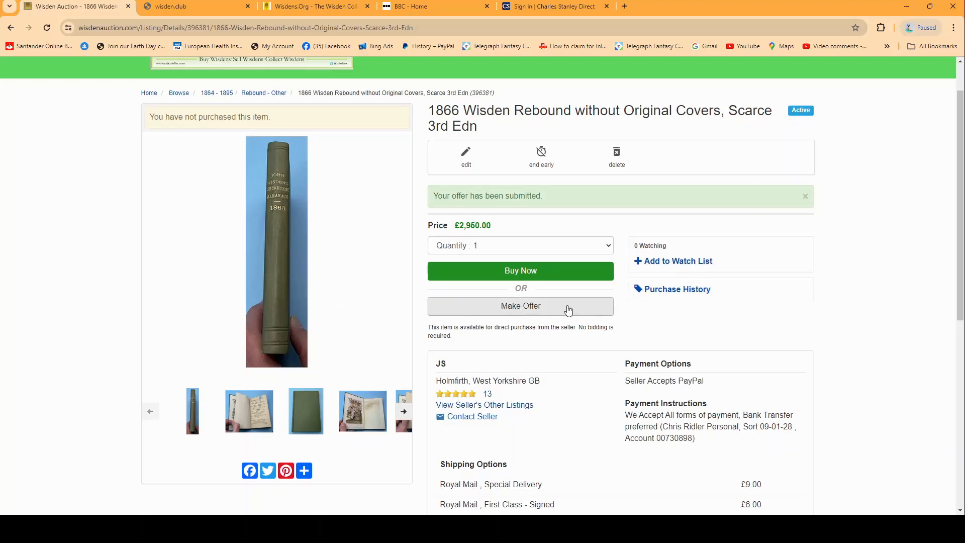
mouse_move(552, 318)
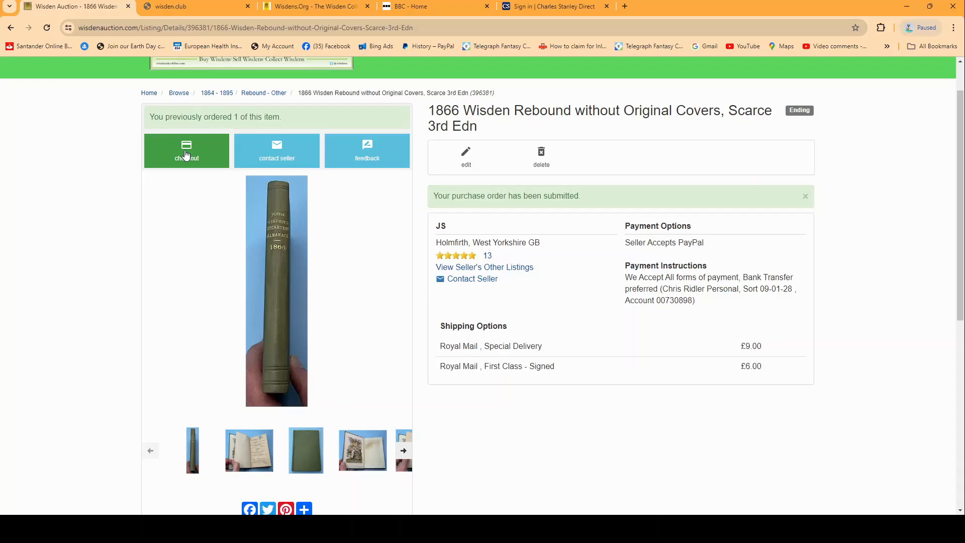
mouse_move(179, 155)
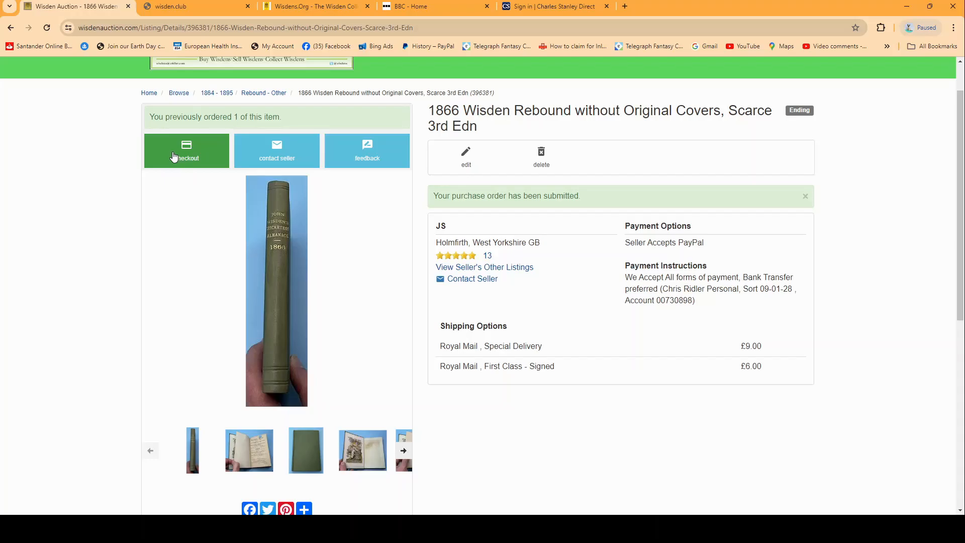
Go to checkout to view the £2,950 invoice for the 1866 Wisden
left_click(186, 150)
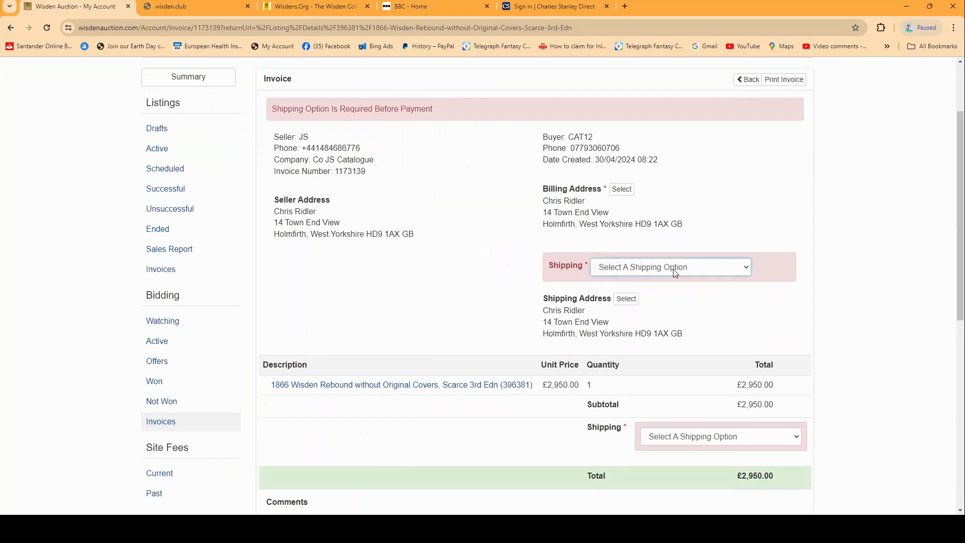
mouse_move(666, 294)
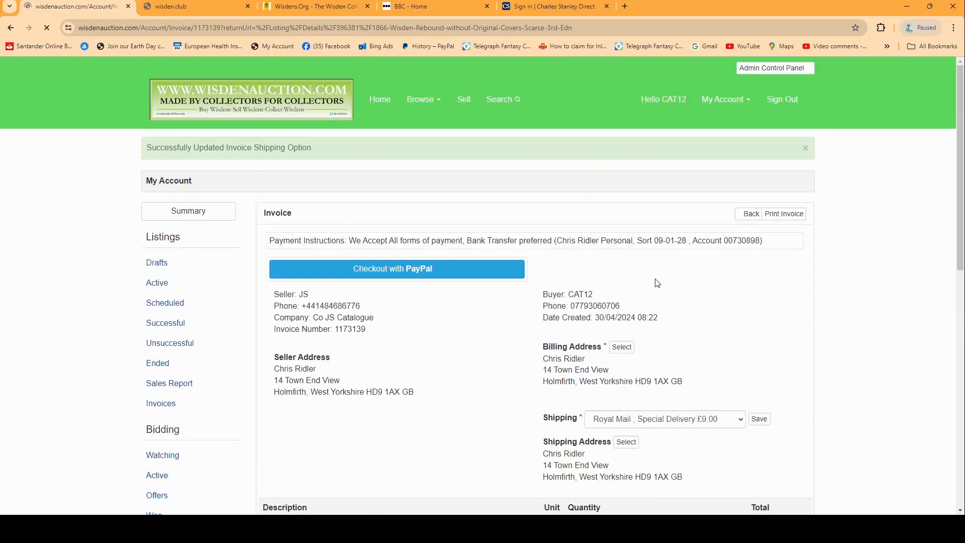
Scroll the invoice to view the £2,959.00 total and payment history
scroll("down", 3)
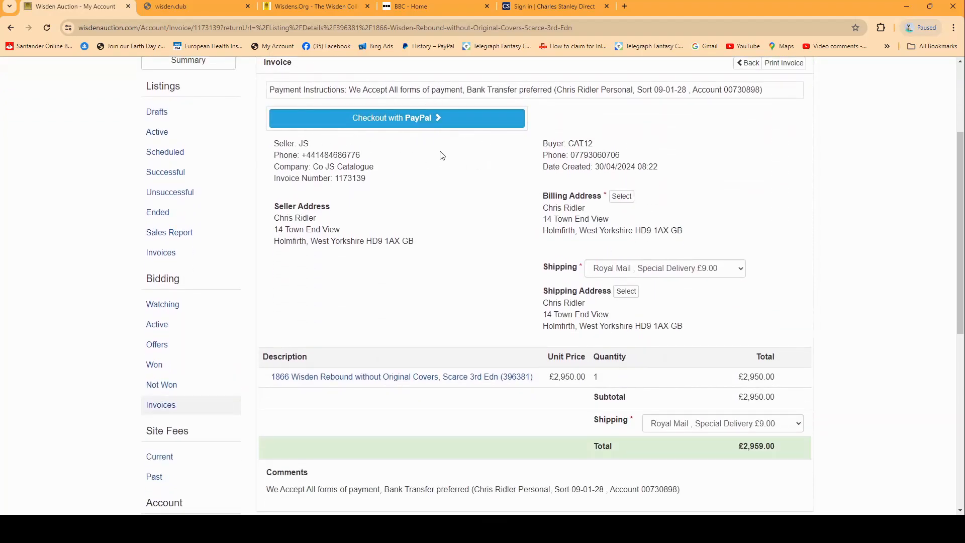
mouse_move(381, 120)
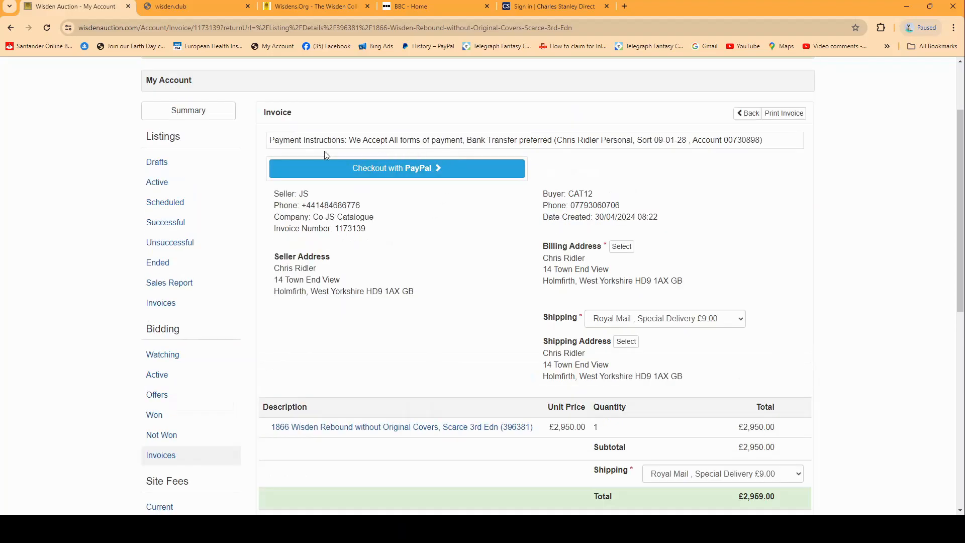
scroll("down", 3)
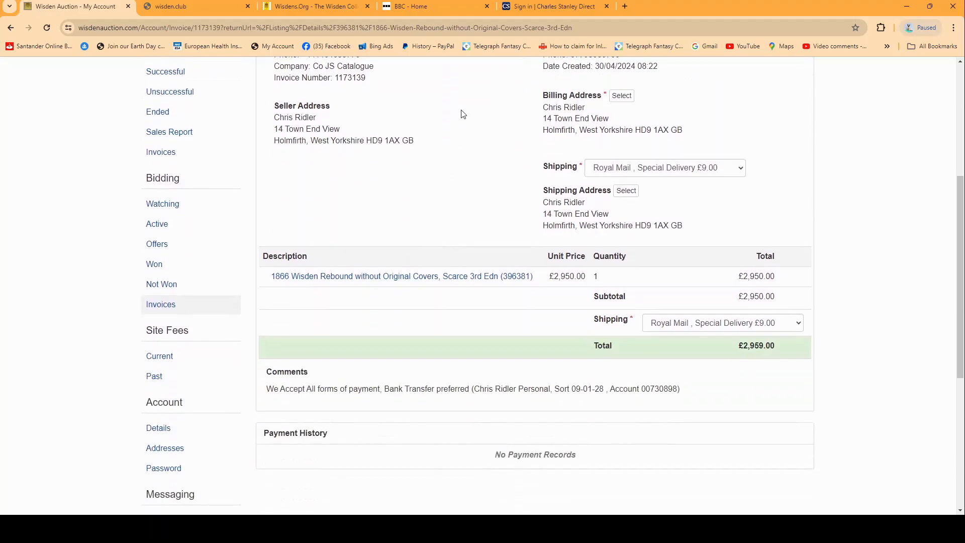
scroll("down", 3)
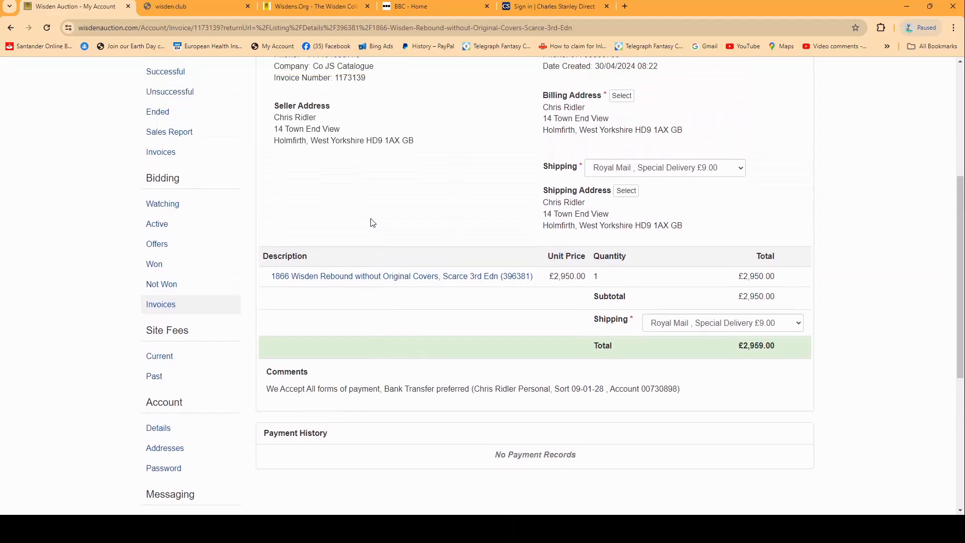
scroll("up", 3)
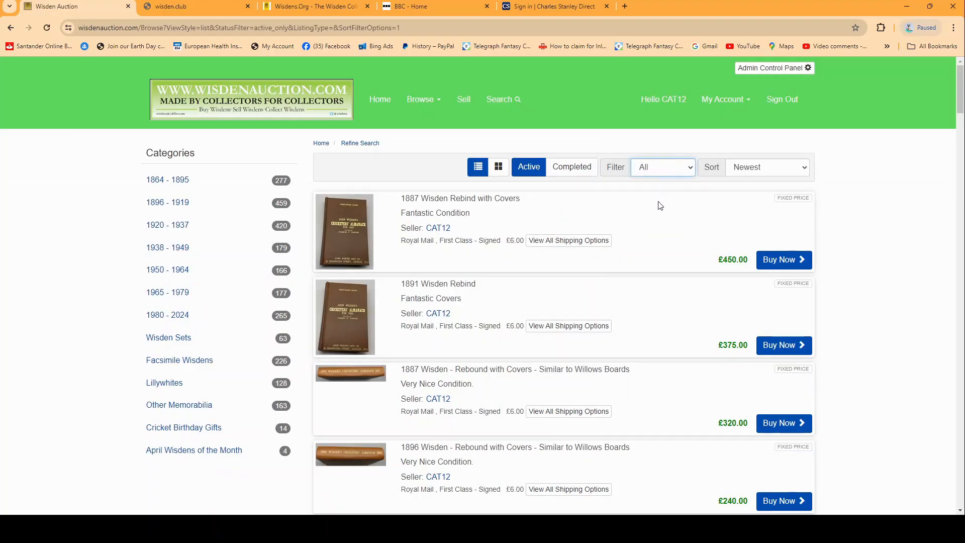
left_click(662, 167)
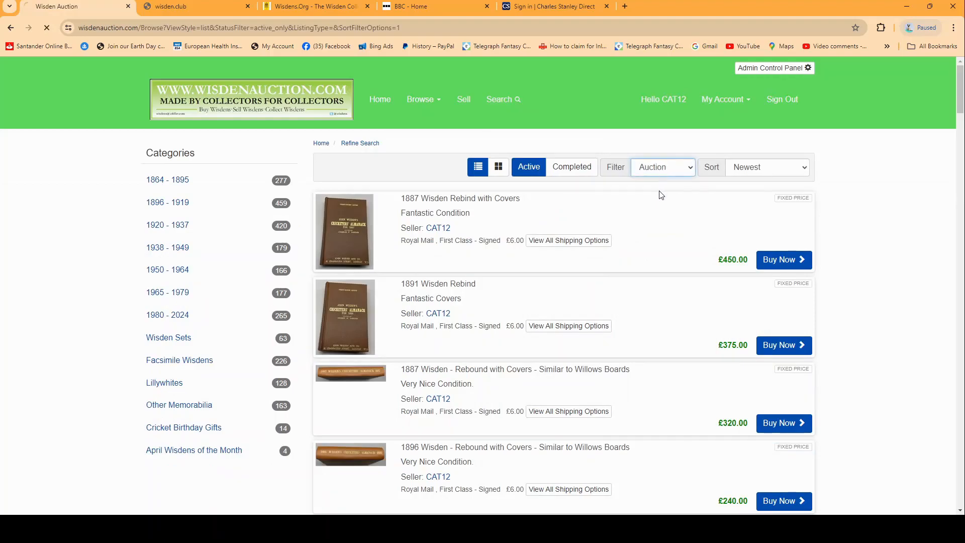
left_click(663, 167)
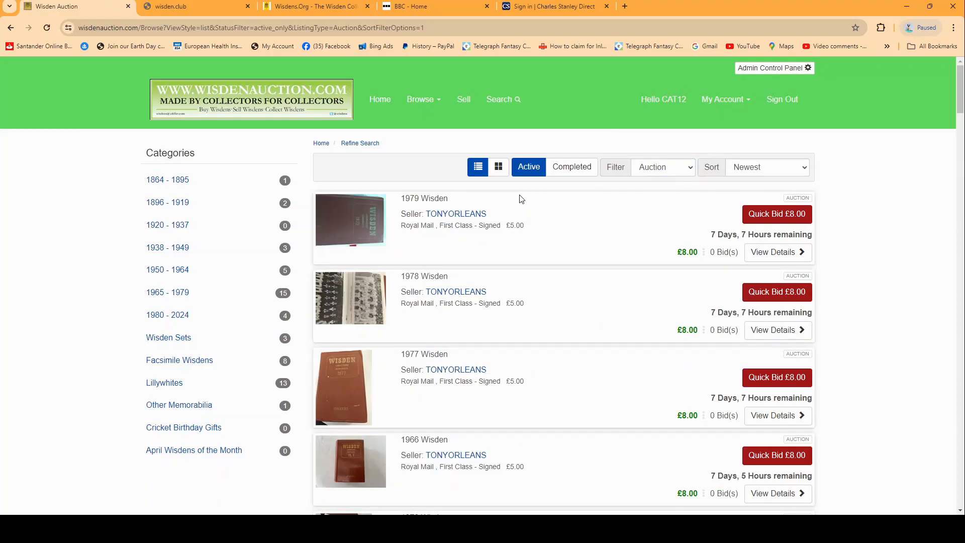
scroll("down", 3)
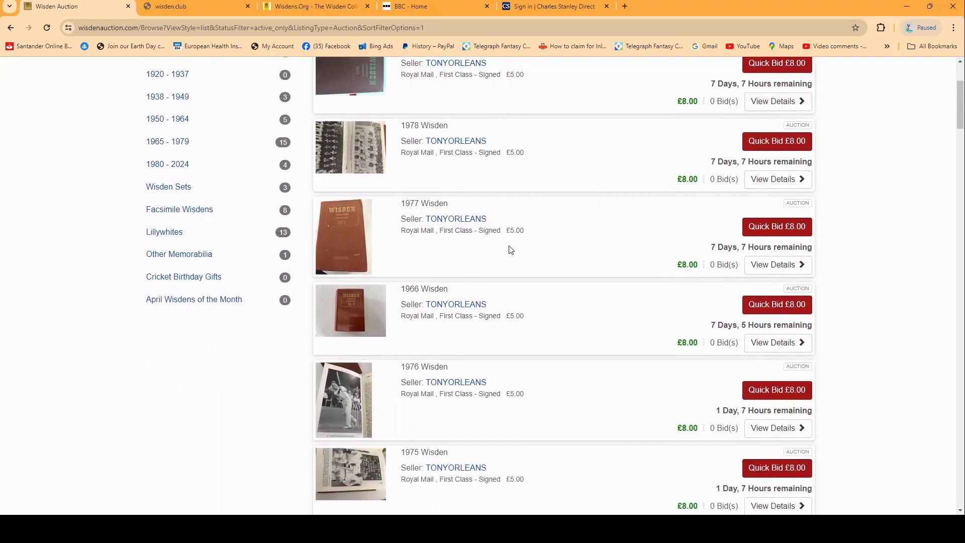
scroll("down", 3)
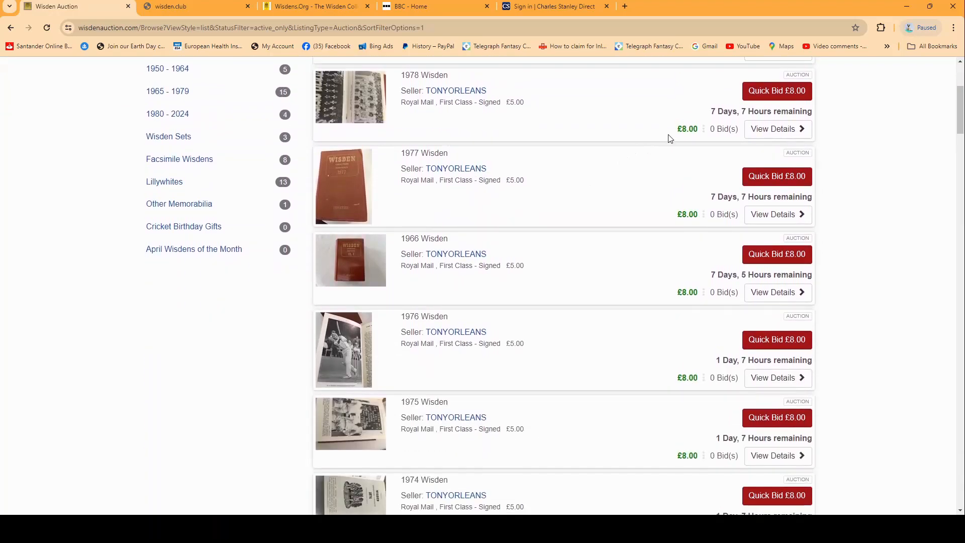
scroll("down", 3)
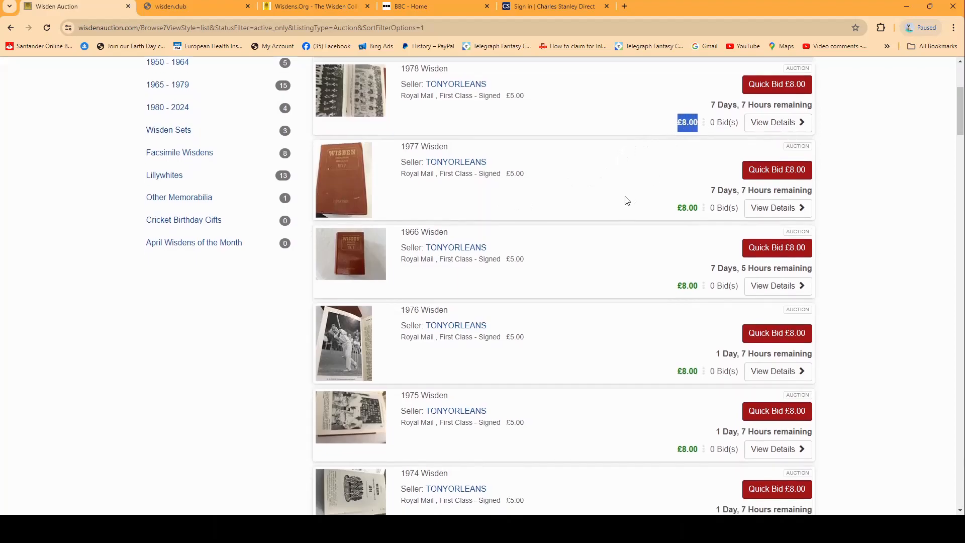
scroll("down", 3)
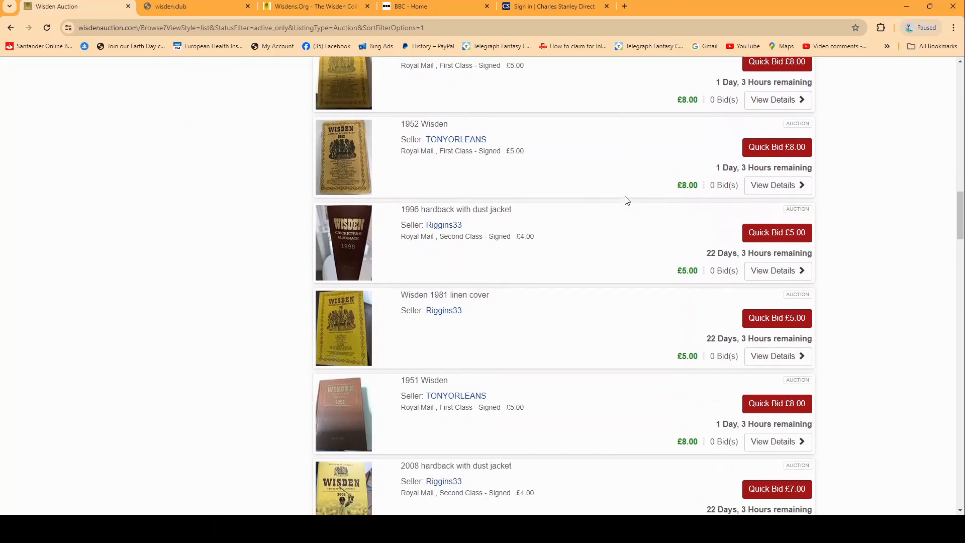
scroll("down", 3)
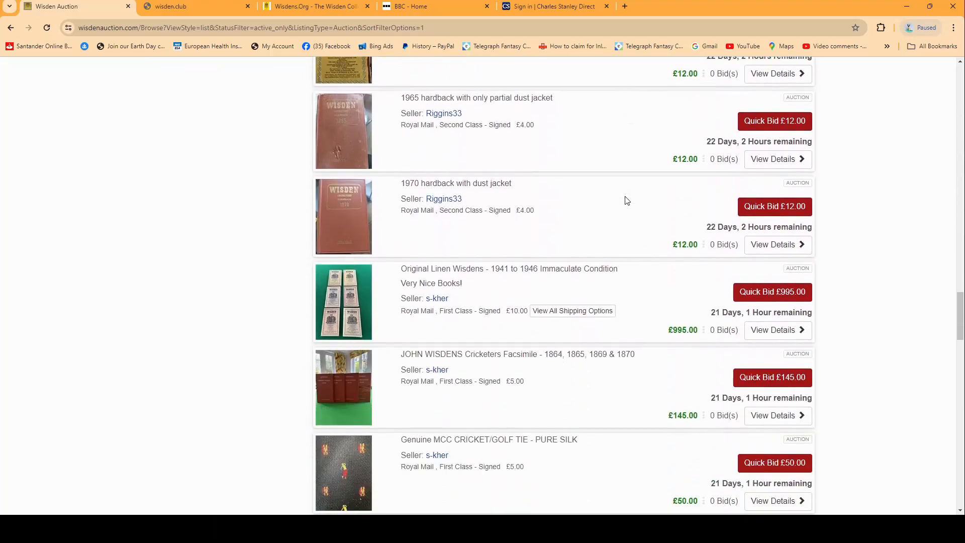
scroll("down", 3)
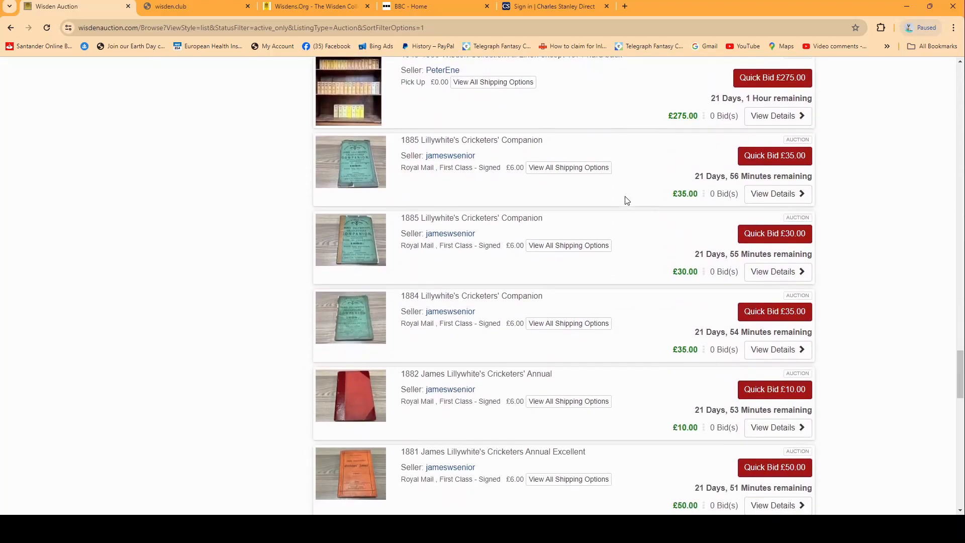
scroll("down", 3)
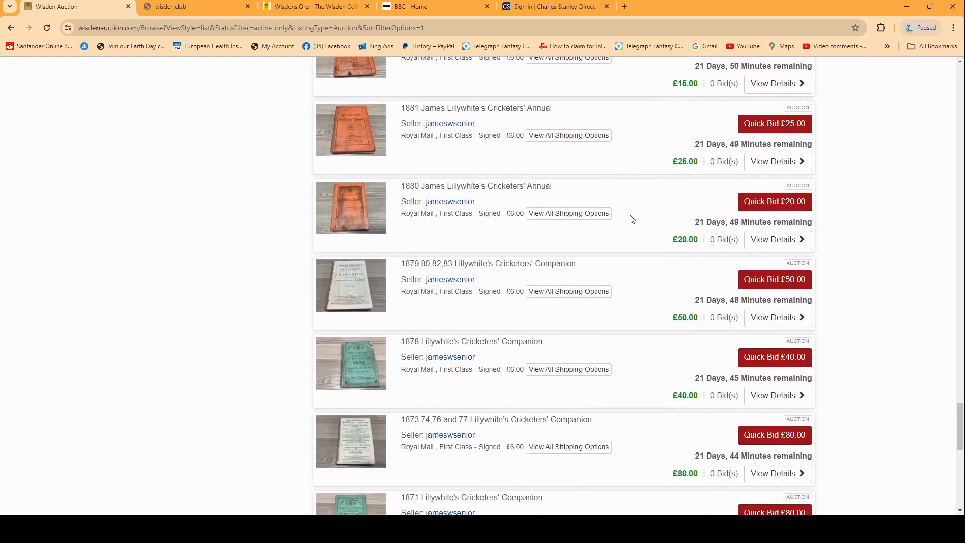
mouse_move(774, 201)
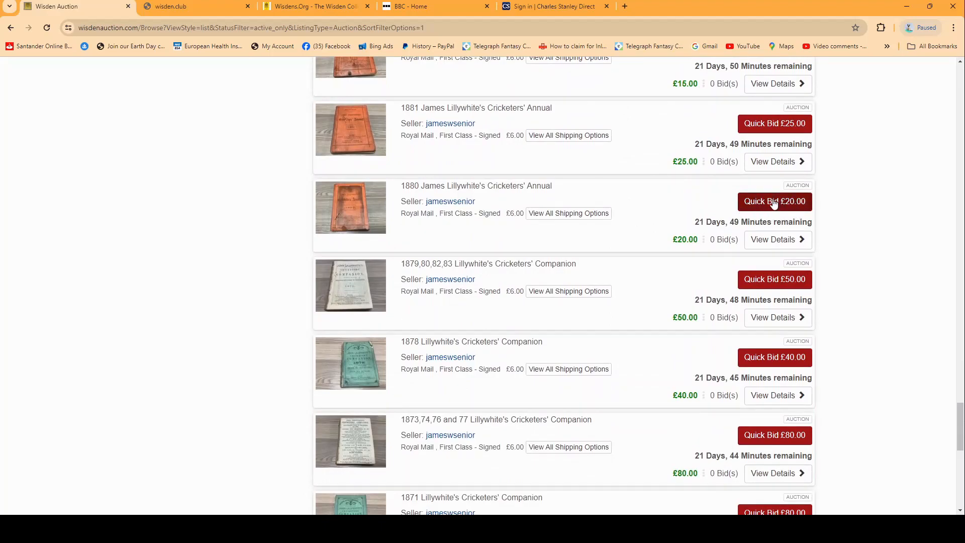
mouse_move(783, 205)
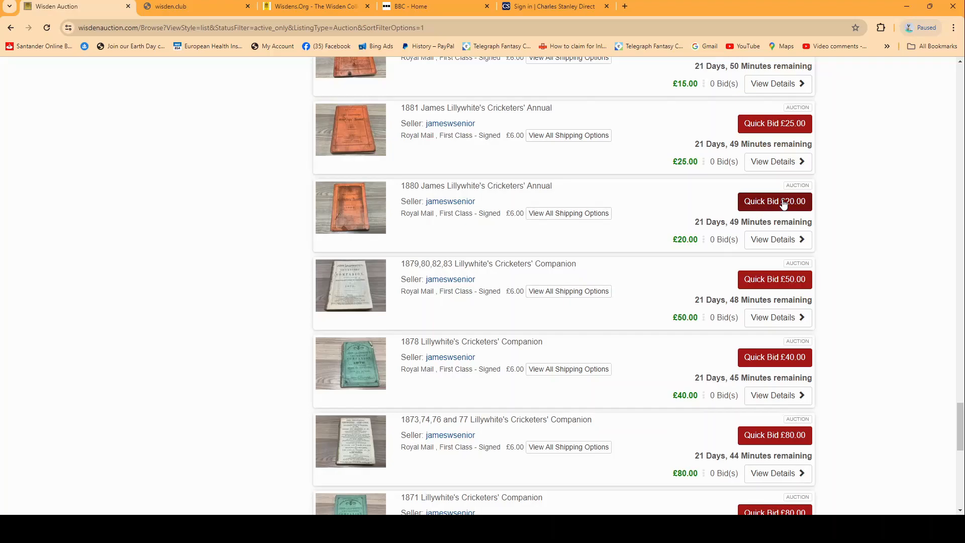
mouse_move(505, 192)
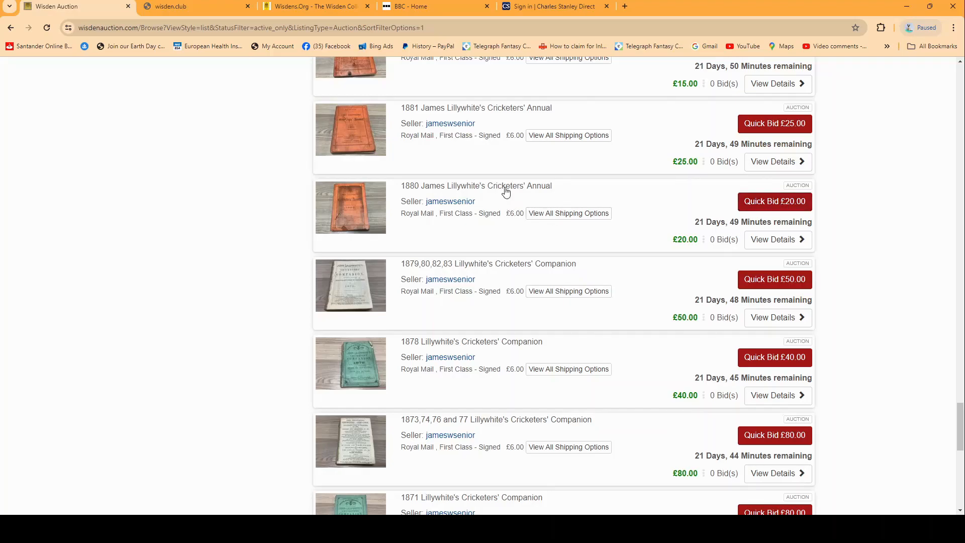
View the £20 1880 Lillywhite's Annual listing and its Max Bid box, then return Home
left_click(476, 185)
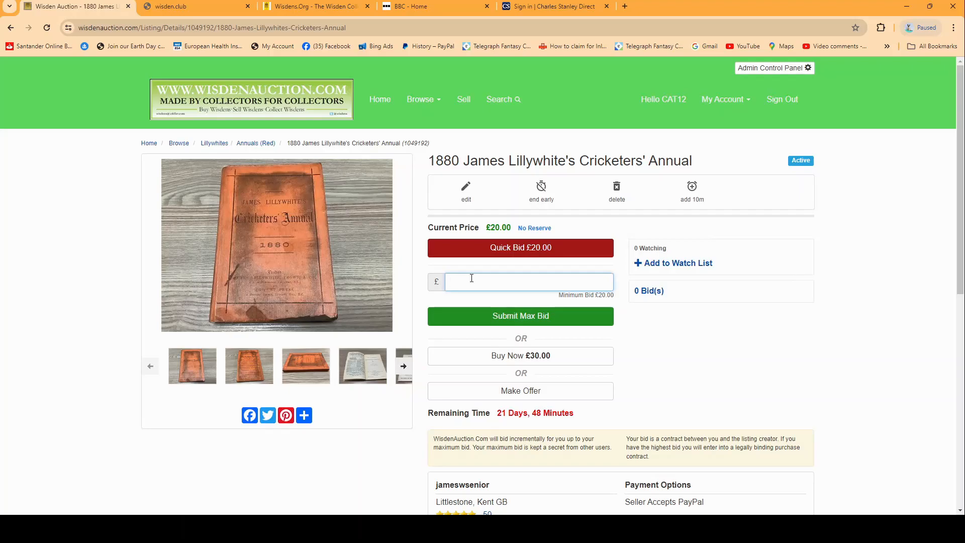
left_click(529, 282)
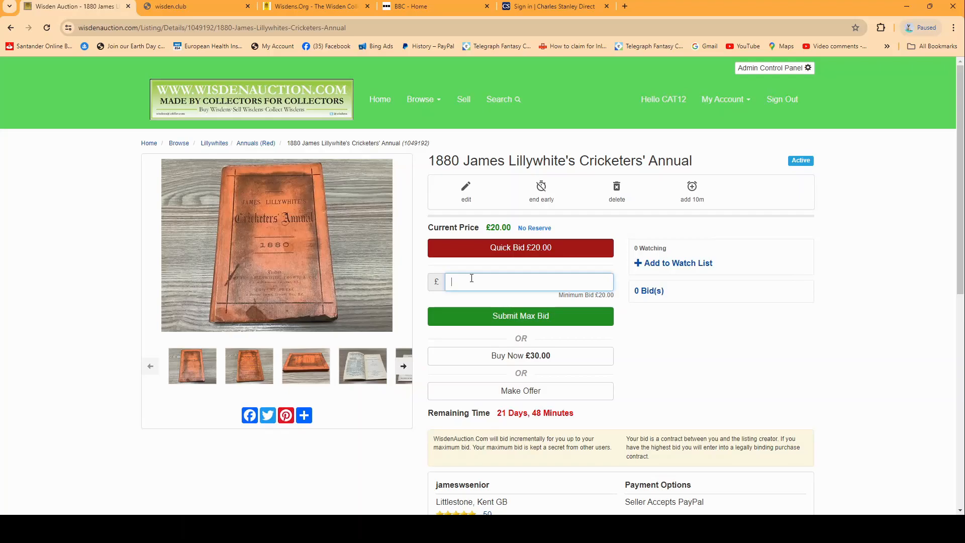
scroll("down", 3)
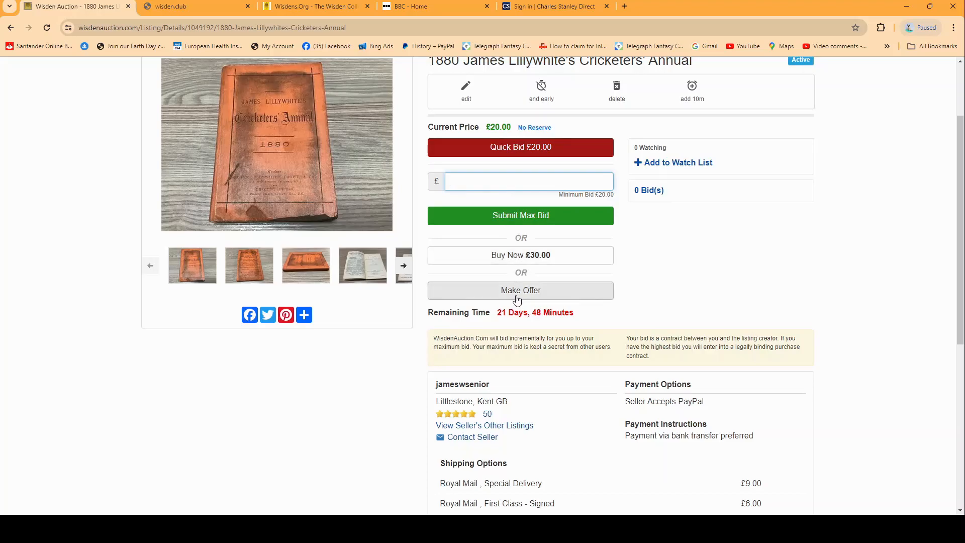
left_click(526, 181)
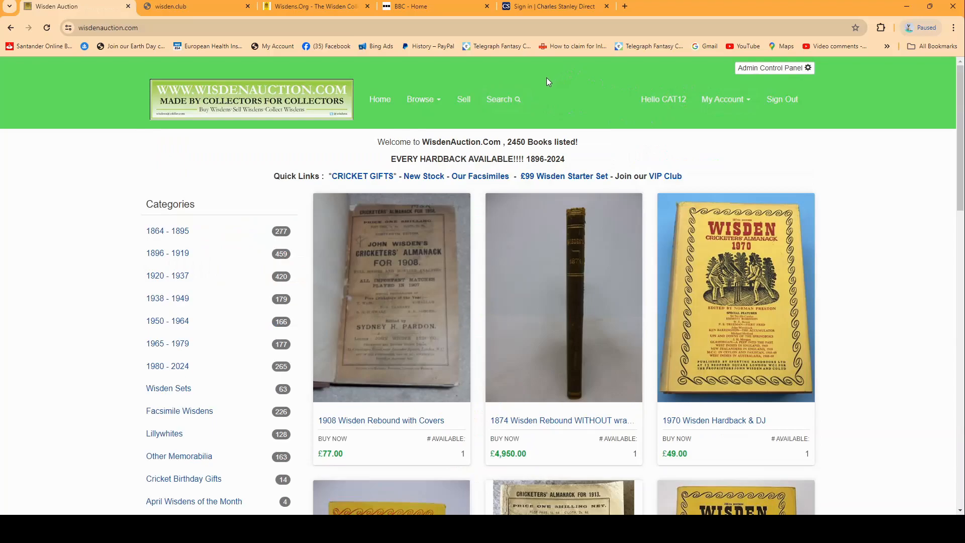
Choose My Account Home from the My Account dropdown
left_click(724, 99)
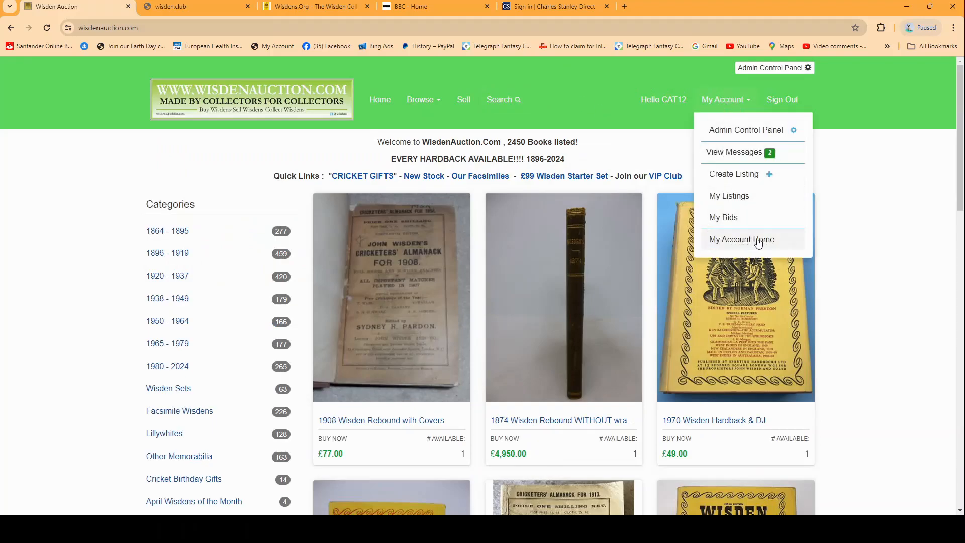
left_click(741, 239)
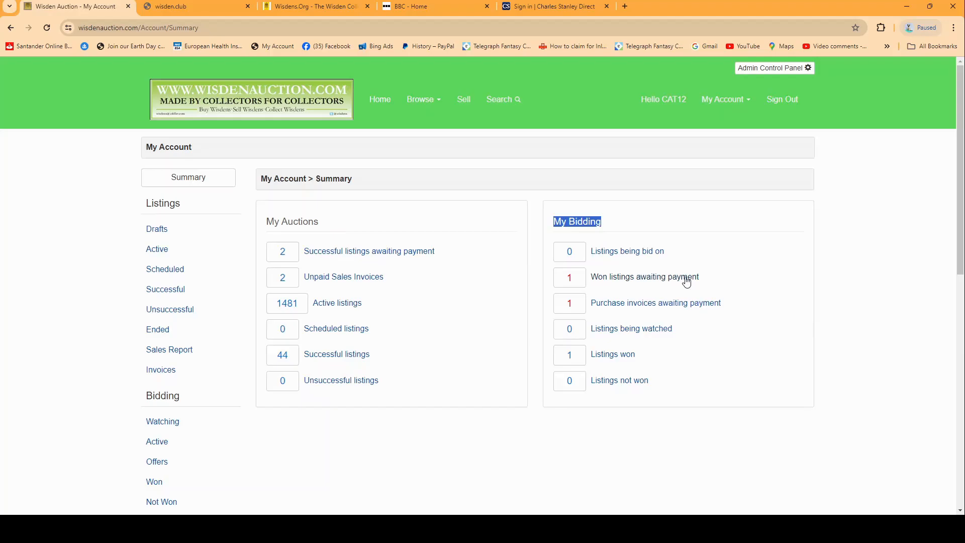
mouse_move(634, 284)
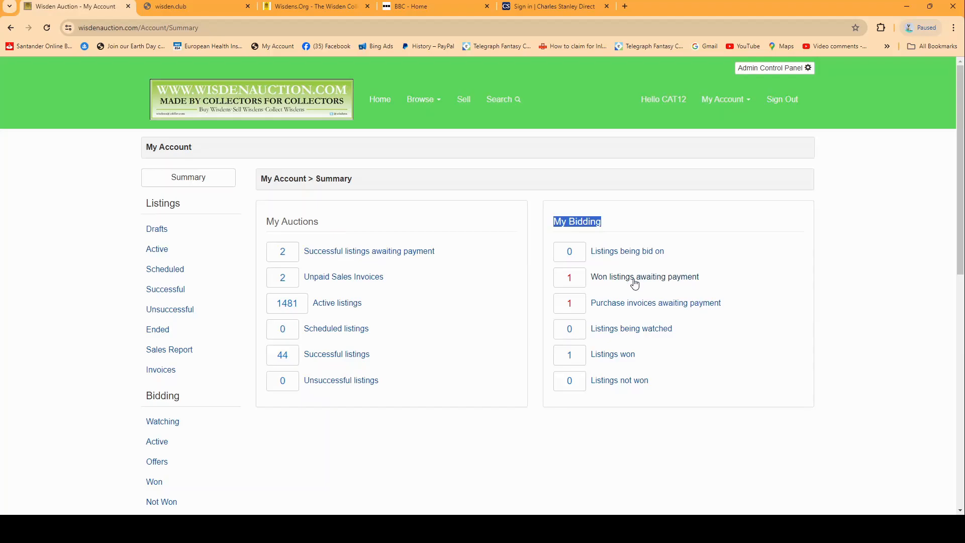
mouse_move(629, 287)
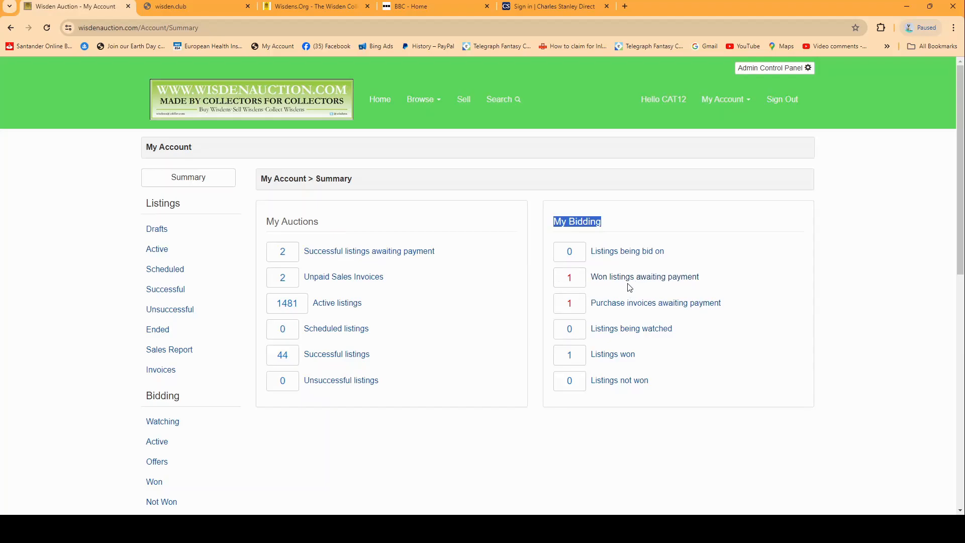
List won items awaiting payment and open the seller Contact form for the 1866 Wisden Rebound
left_click(644, 276)
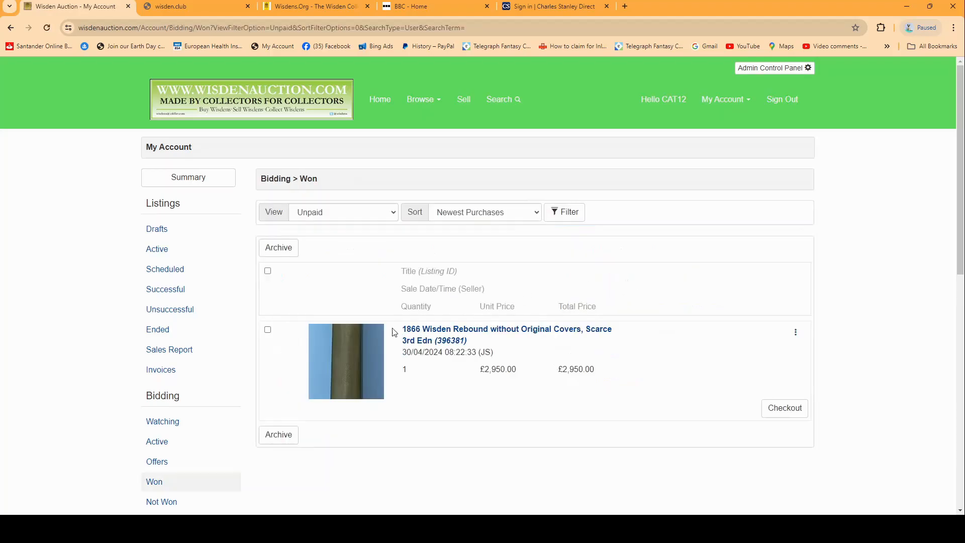
mouse_move(471, 337)
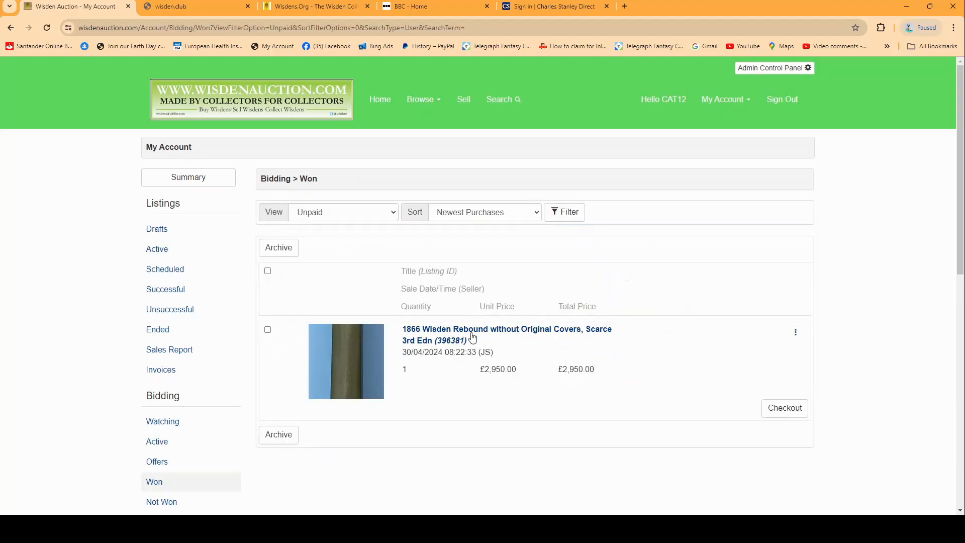
left_click(795, 332)
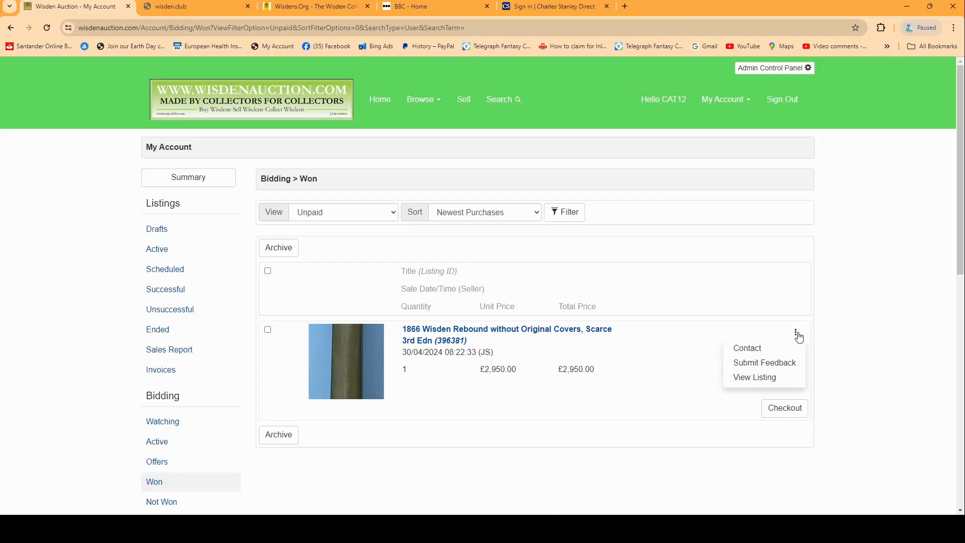
mouse_move(758, 355)
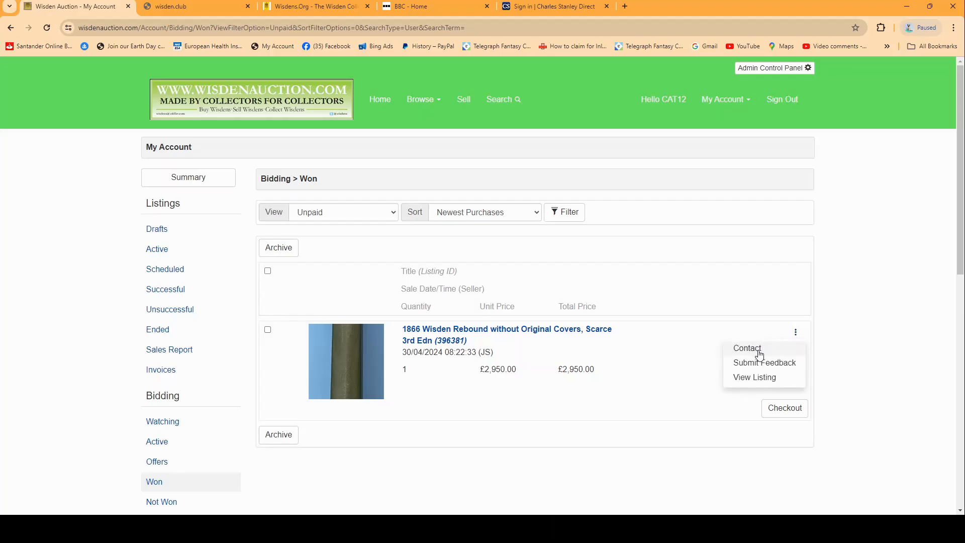
left_click(746, 348)
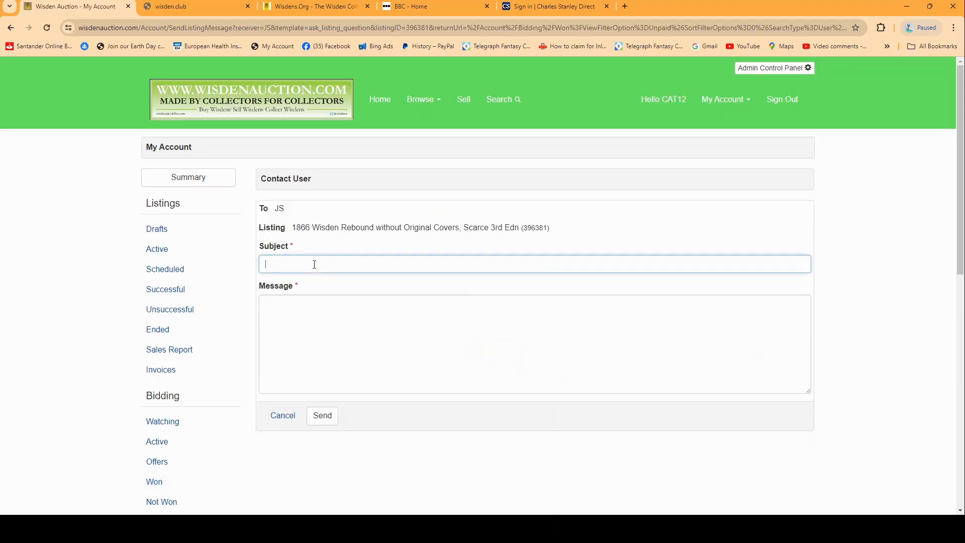
type("You have won/ordered a [Detail.Listing.Title]!")
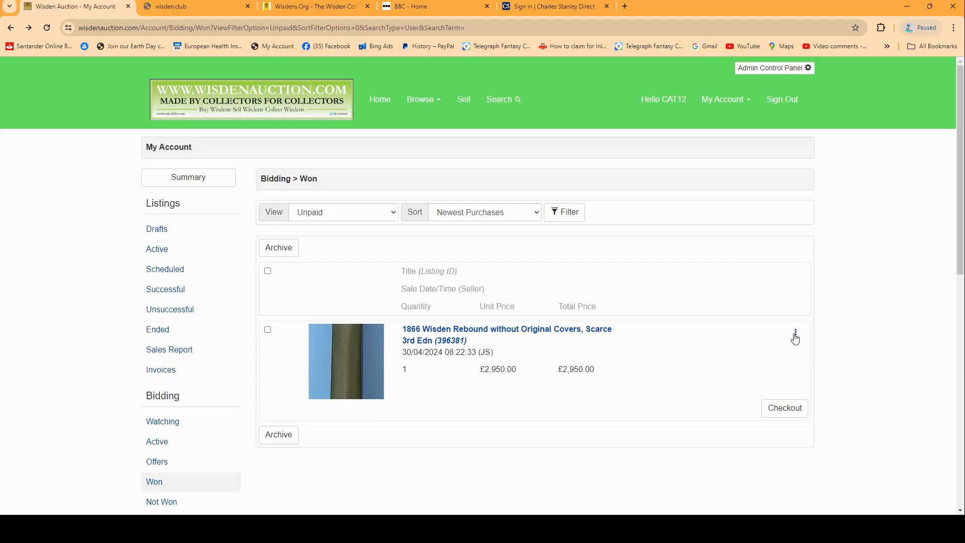
Open Submit Feedback for the won 1866 Wisden and enter the comment 'amazing books'
left_click(795, 332)
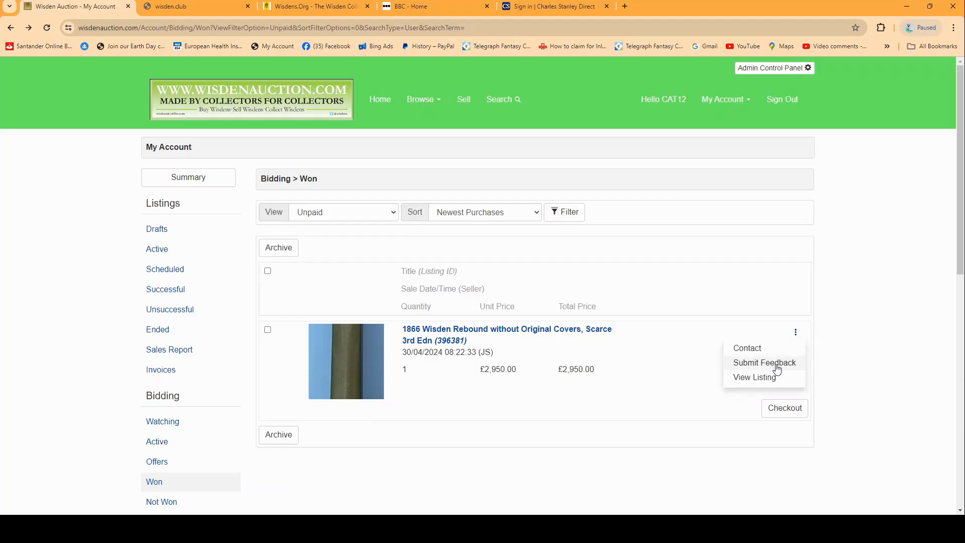
left_click(764, 362)
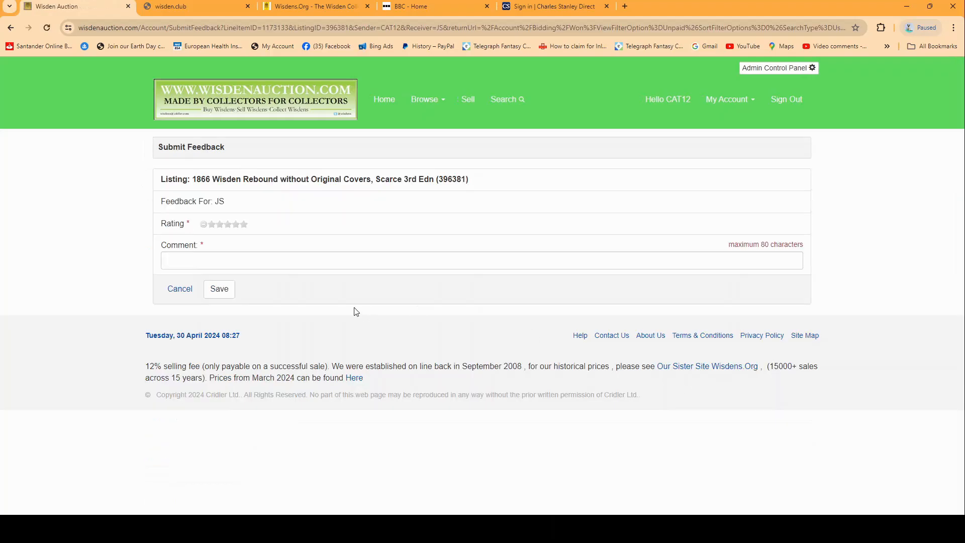
left_click(243, 223)
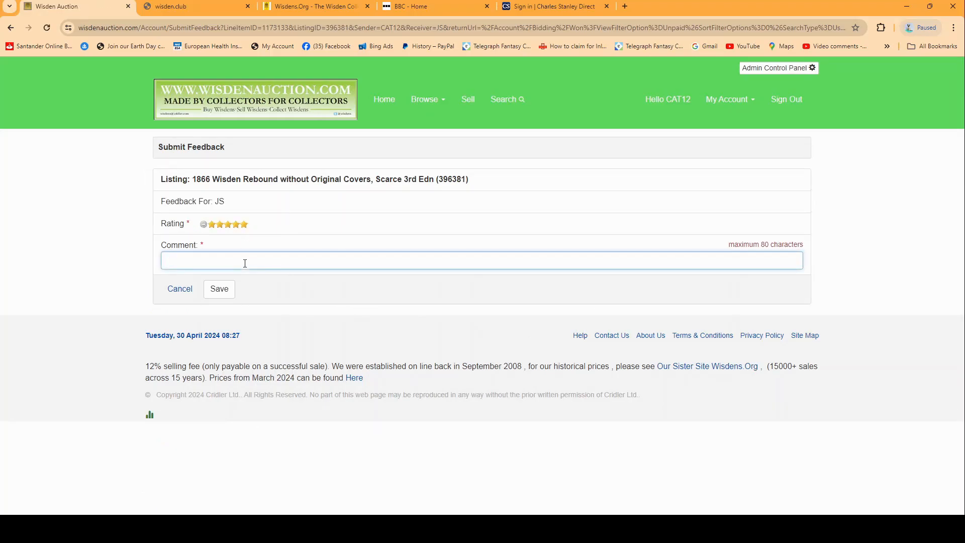
type("amazing books")
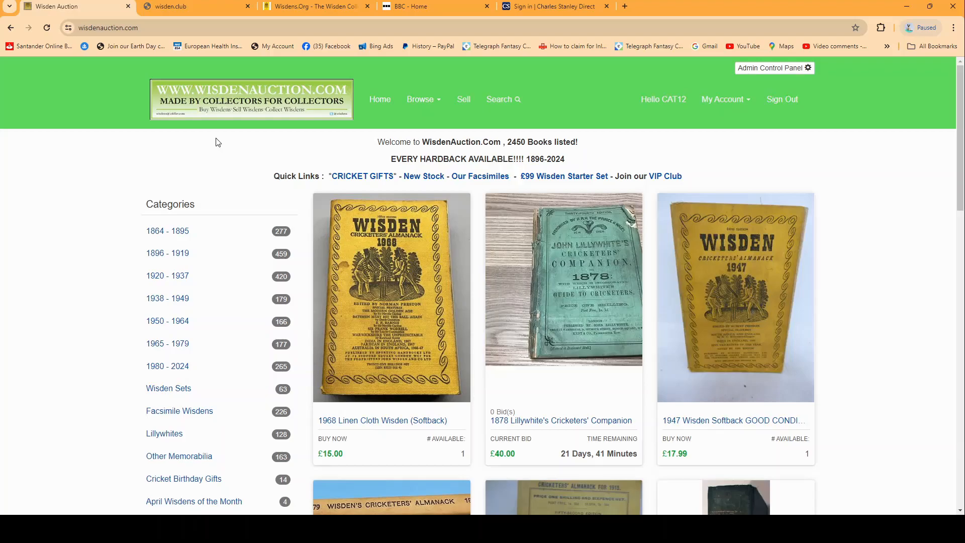
scroll("down", 3)
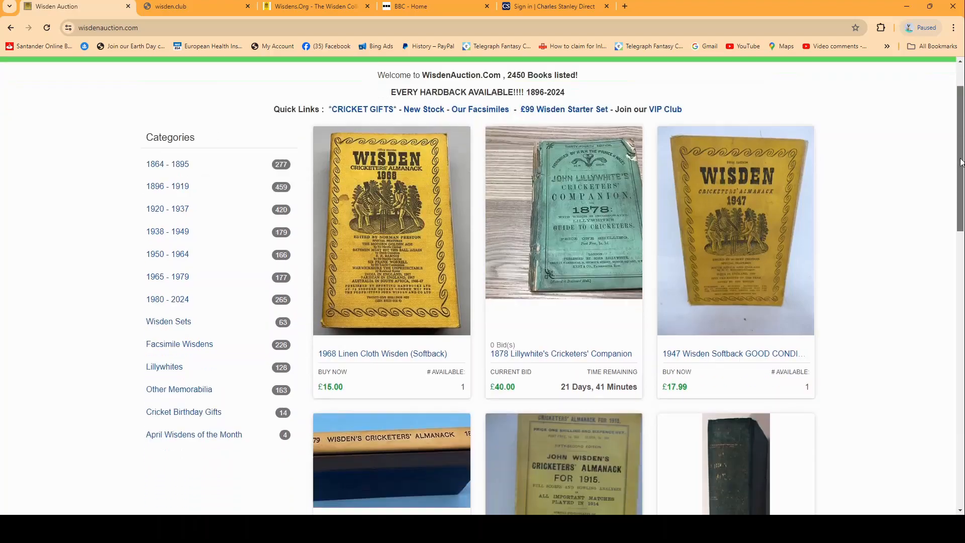
scroll("down", 3)
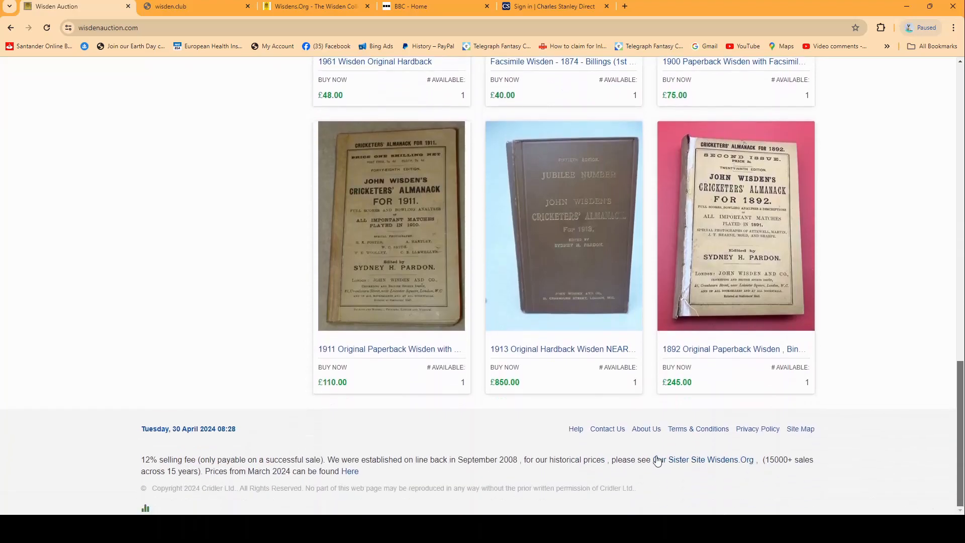
left_click(607, 428)
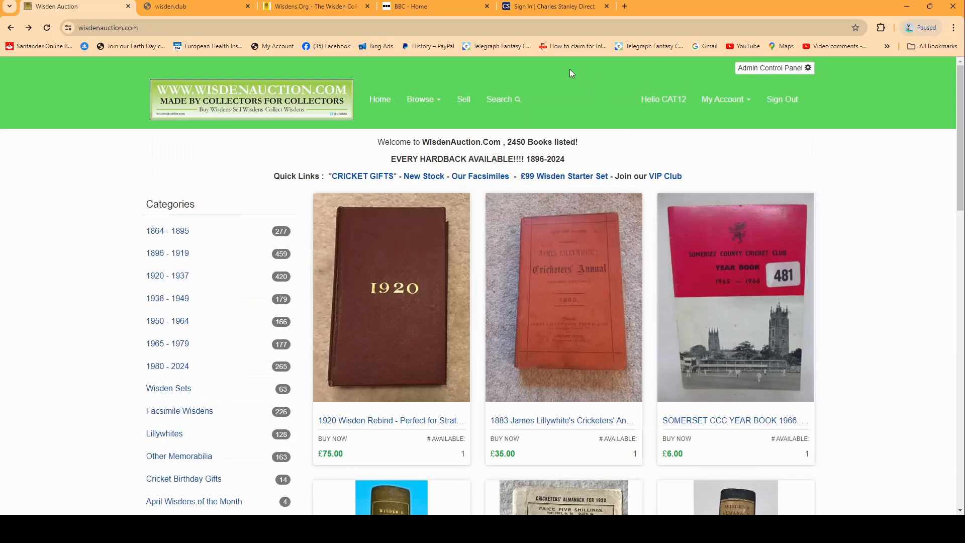
Open the My Account dropdown to show the View Messages entry with 2 unread messages
left_click(724, 99)
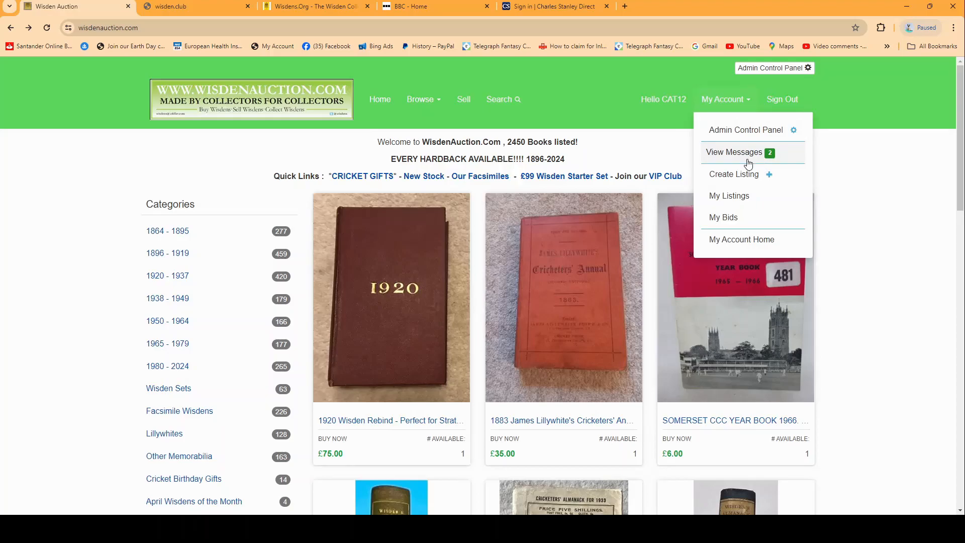
mouse_move(764, 160)
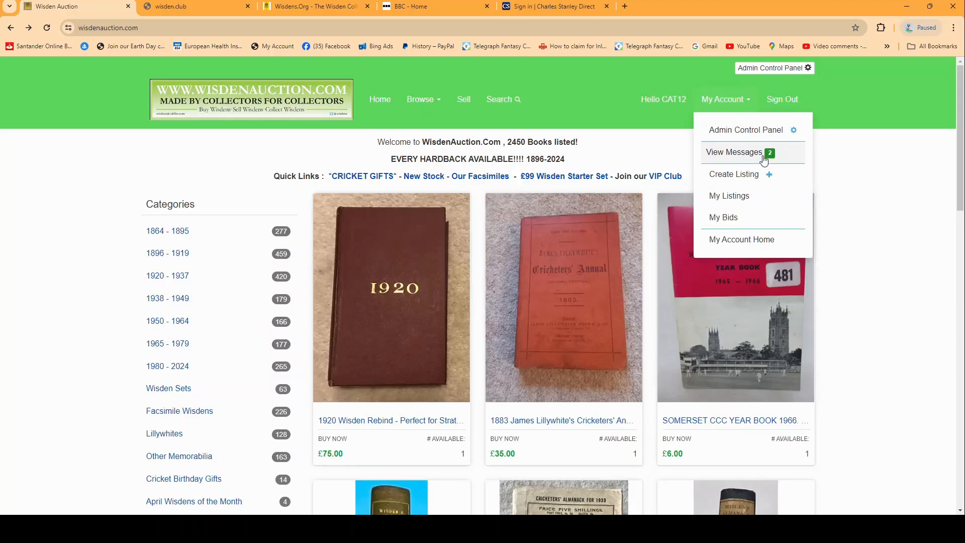